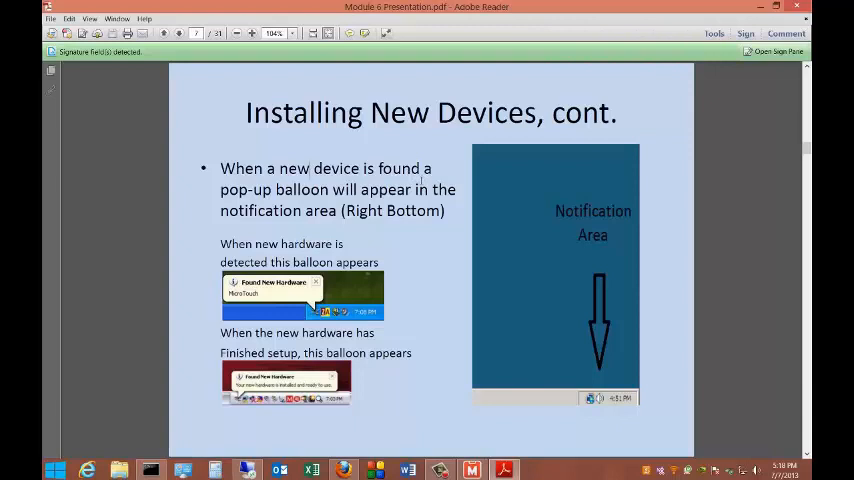
mouse_move(408, 288)
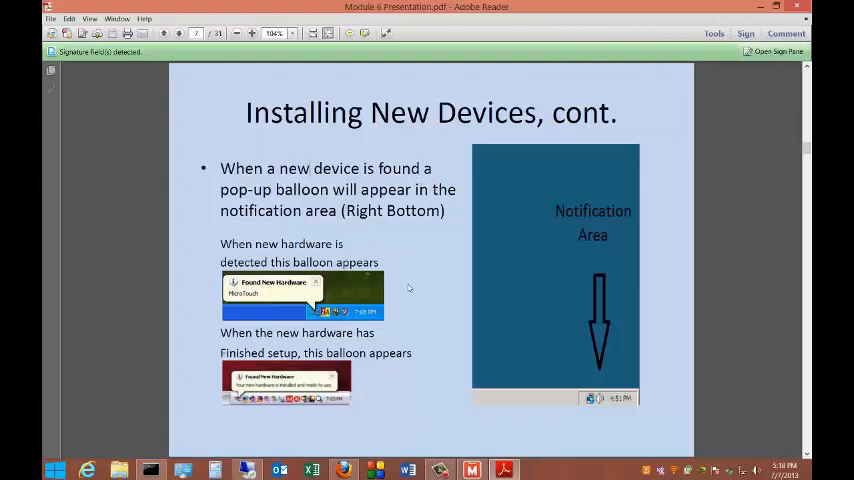
mouse_move(418, 288)
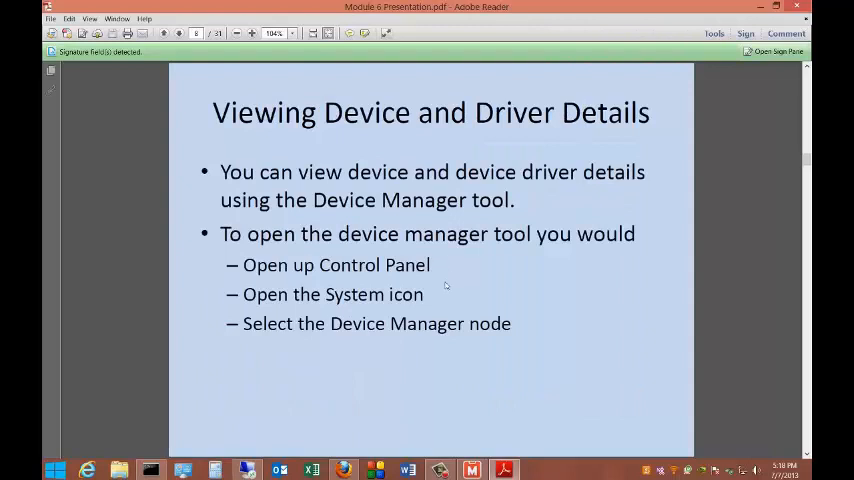
mouse_move(480, 284)
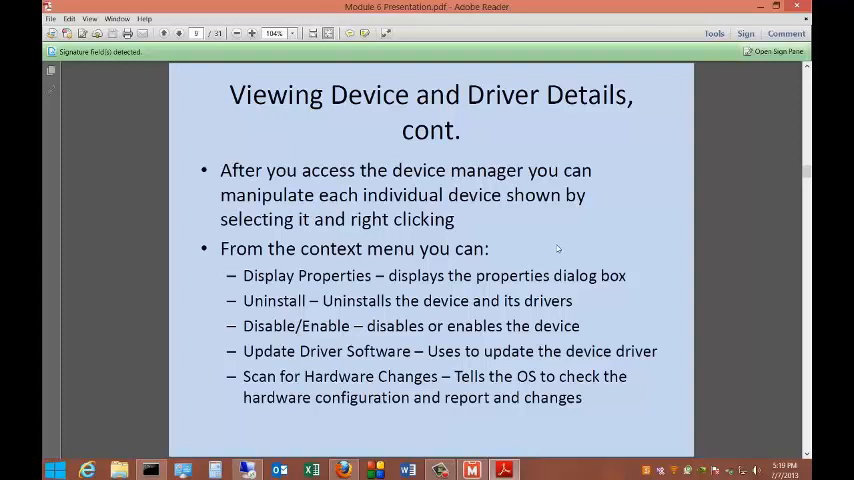
mouse_move(558, 240)
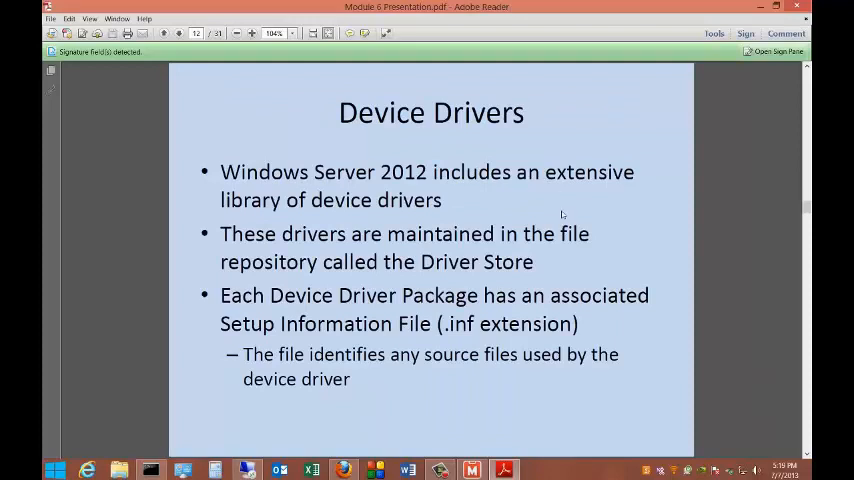
mouse_move(512, 284)
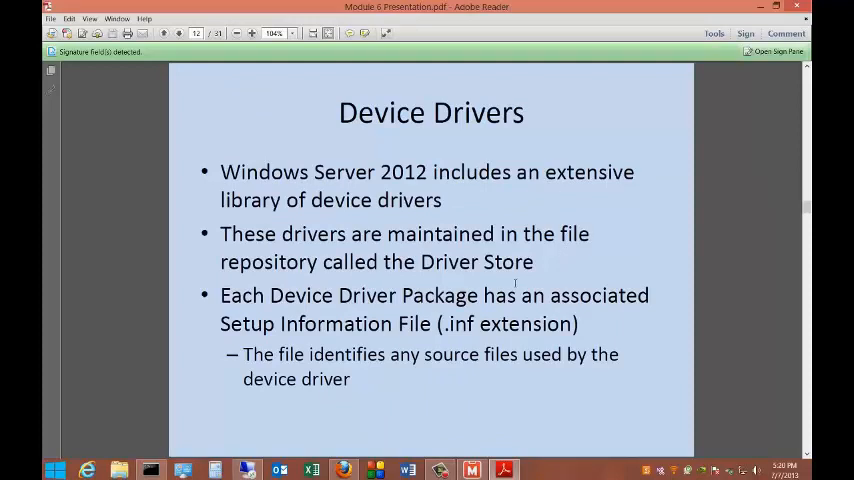
mouse_move(612, 288)
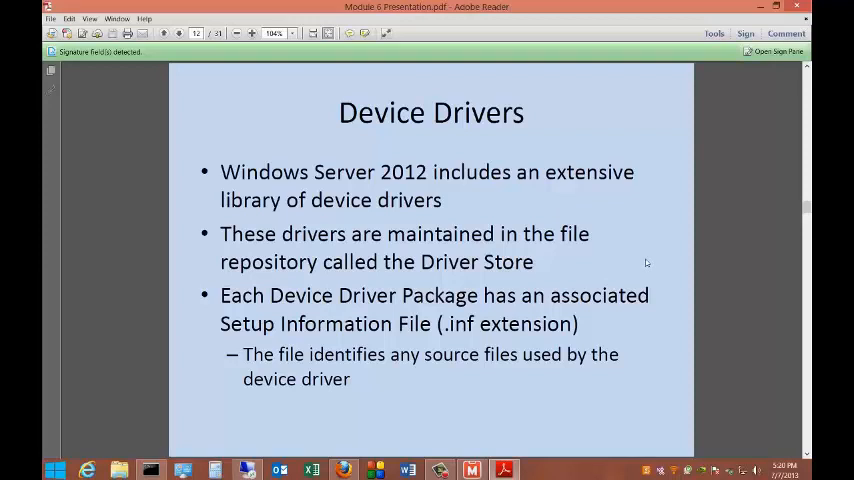
mouse_move(652, 264)
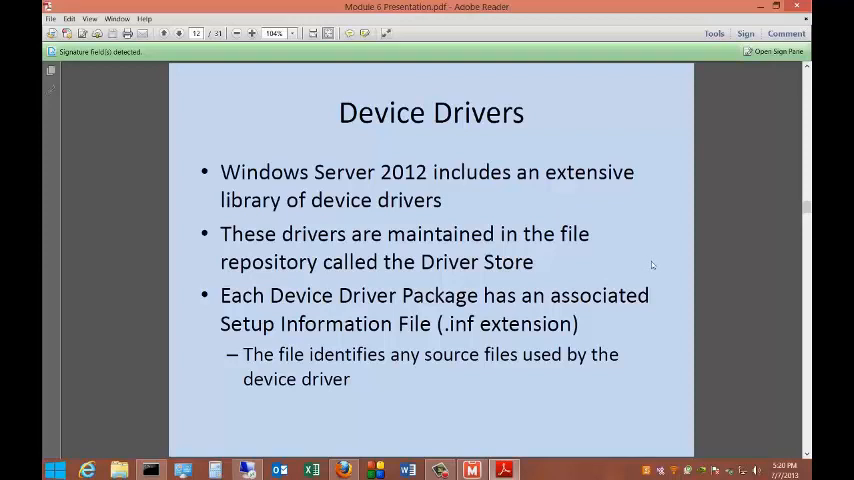
mouse_move(656, 268)
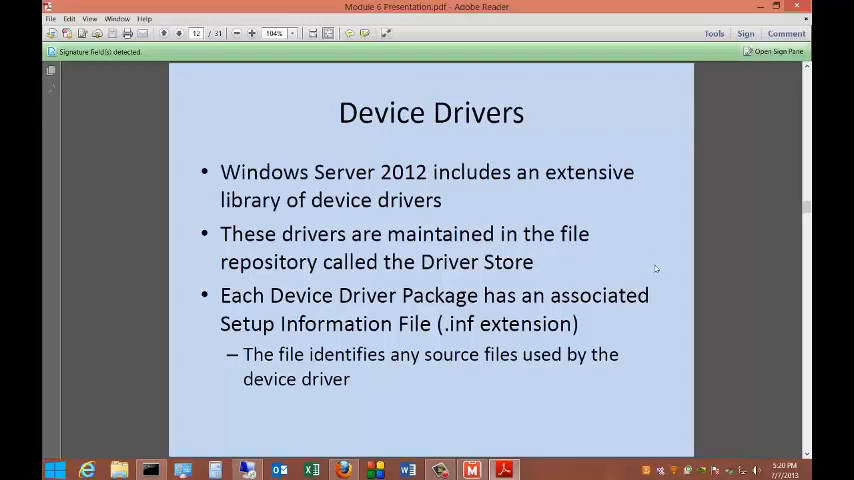
mouse_move(572, 264)
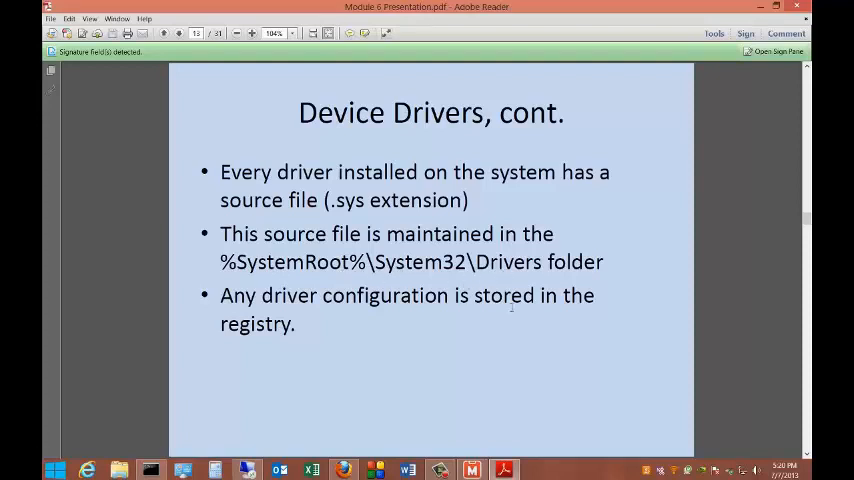
mouse_move(474, 326)
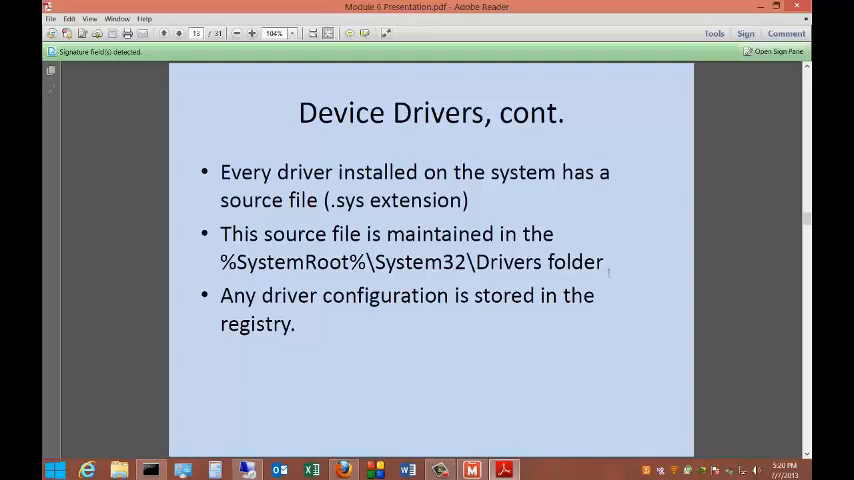
mouse_move(332, 322)
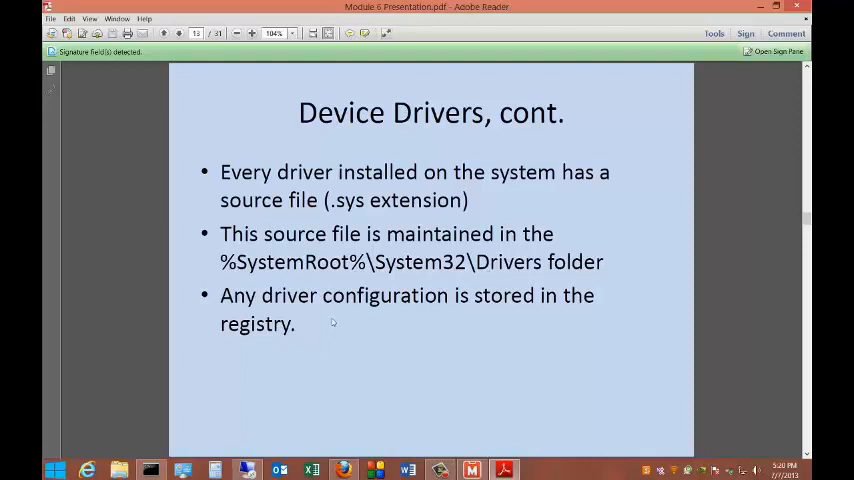
mouse_move(368, 336)
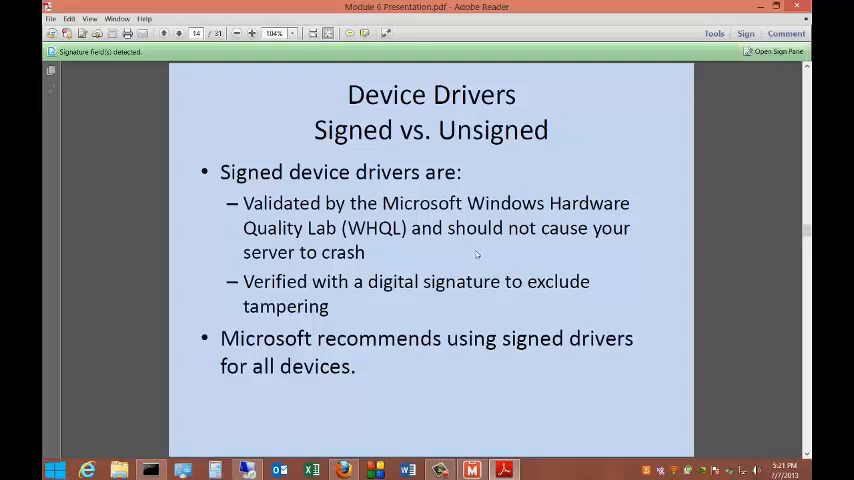
mouse_move(480, 252)
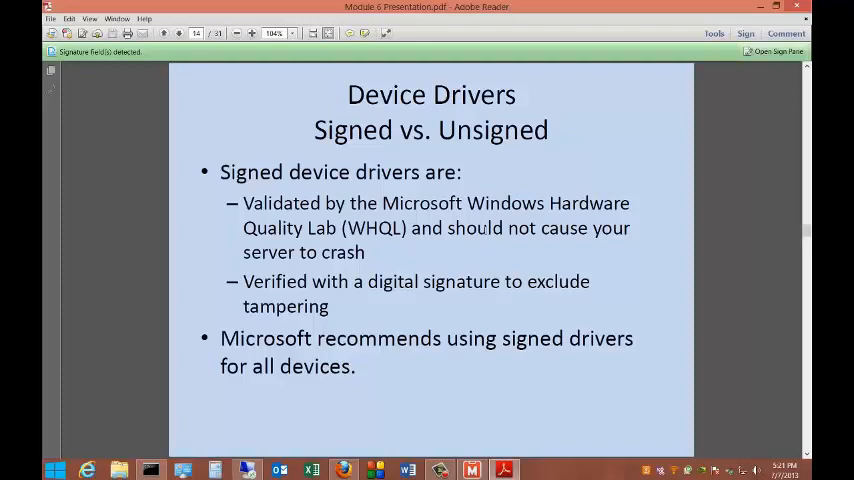
mouse_move(392, 304)
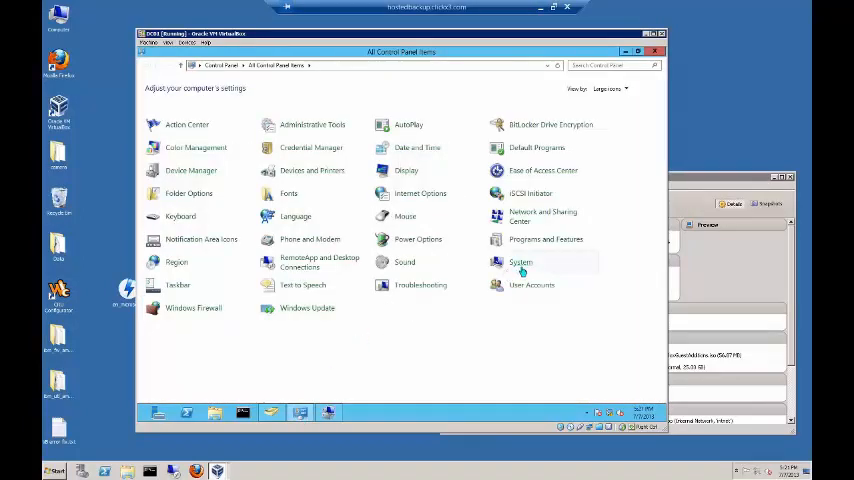
Reach Device Manager from the server's System page in Control Panel.
left_click(520, 262)
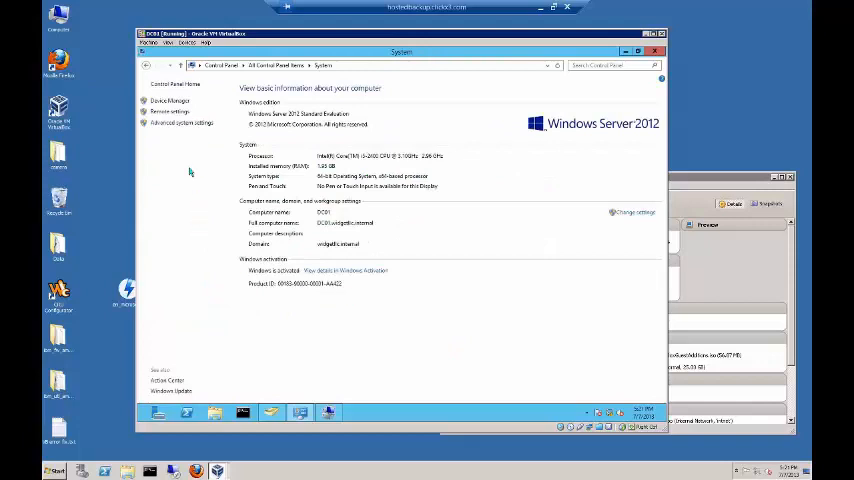
left_click(170, 100)
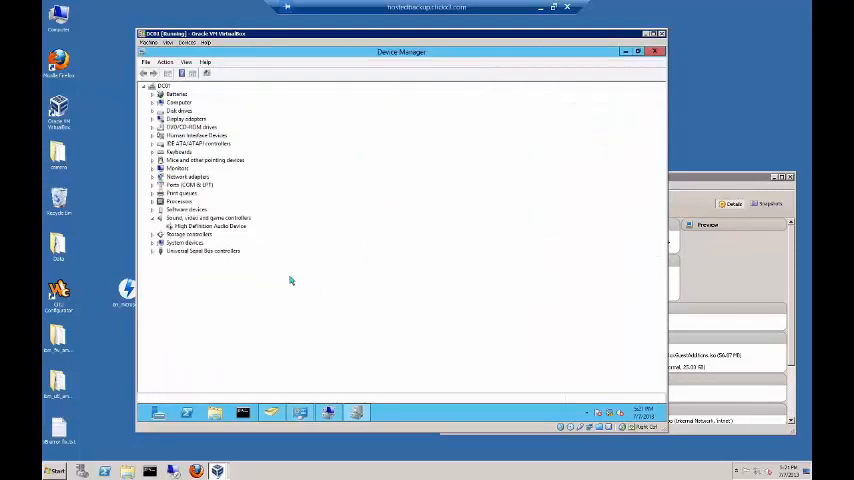
mouse_move(204, 256)
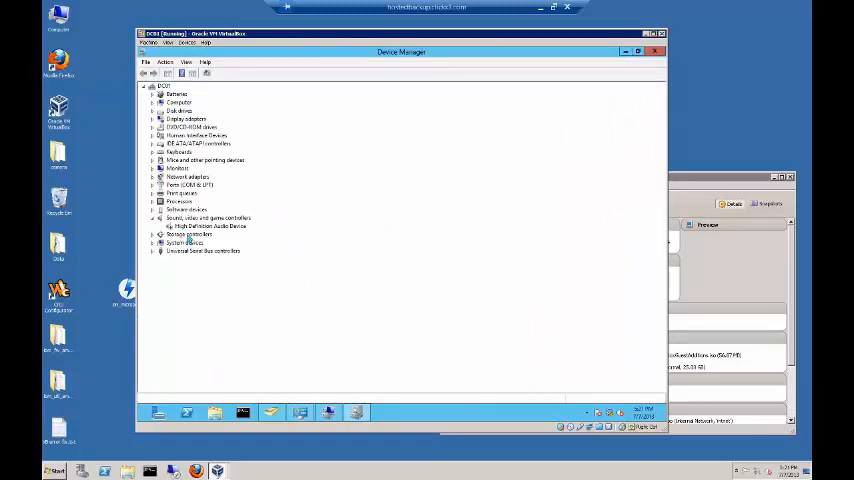
Expand Sound, video and game controllers and bring up actions for High Definition Audio Device.
left_click(208, 226)
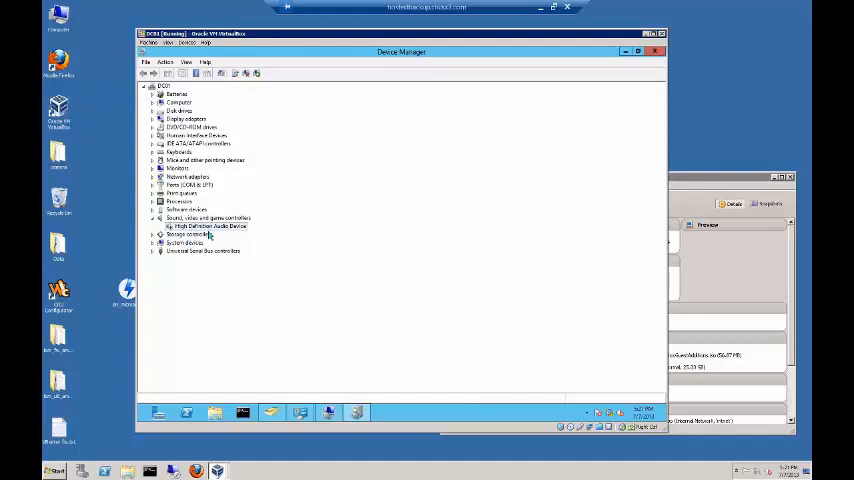
right_click(208, 226)
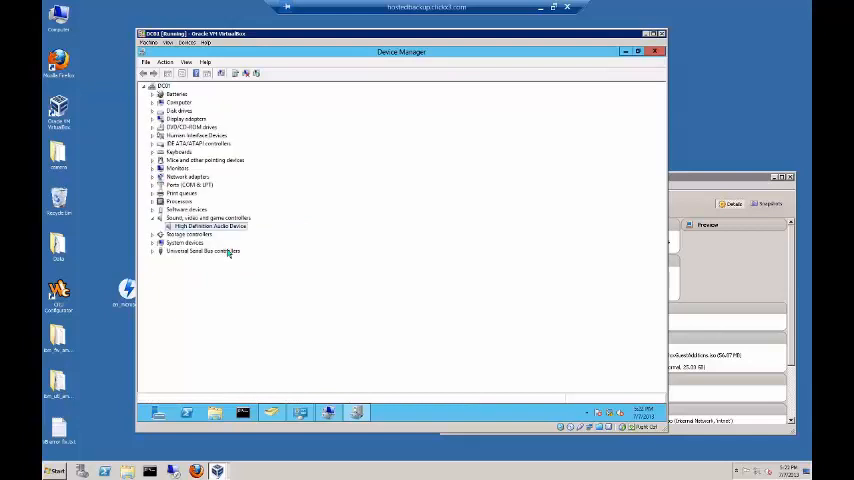
right_click(208, 224)
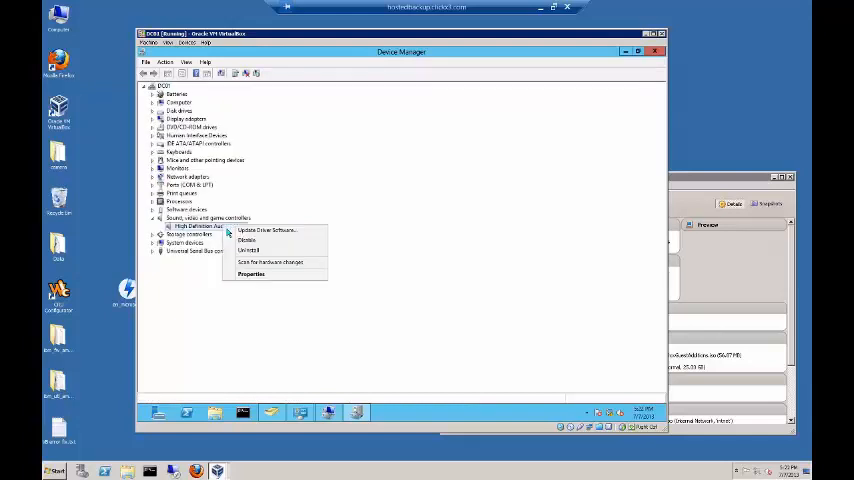
left_click(264, 230)
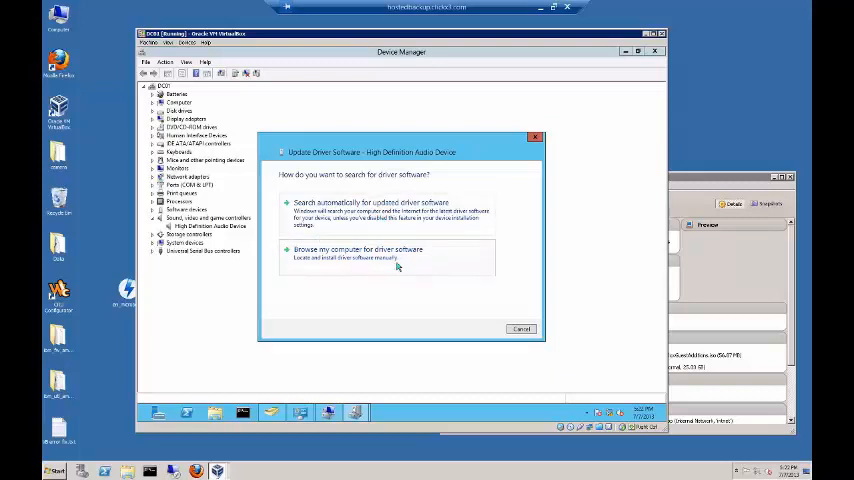
left_click(356, 250)
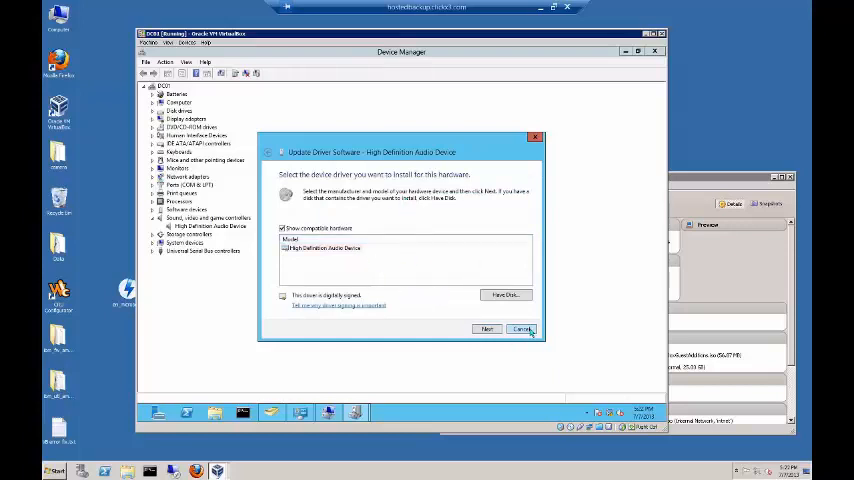
left_click(520, 328)
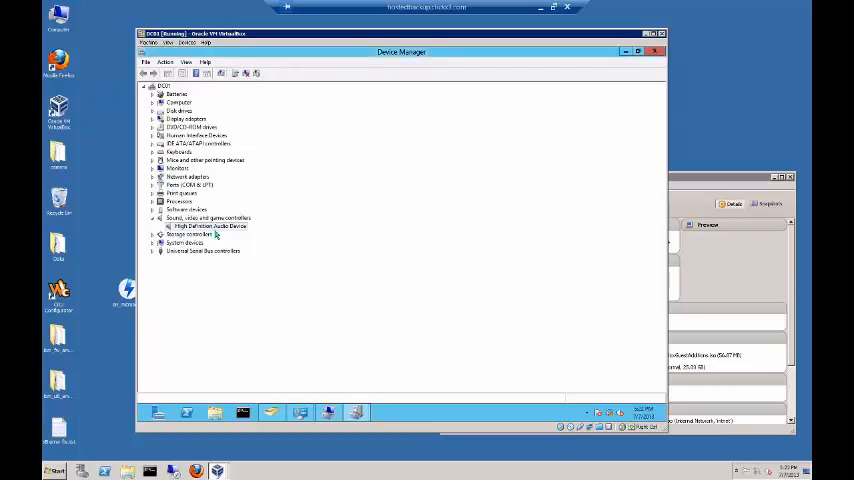
Run Scan for hardware changes from the audio device's actions.
right_click(210, 226)
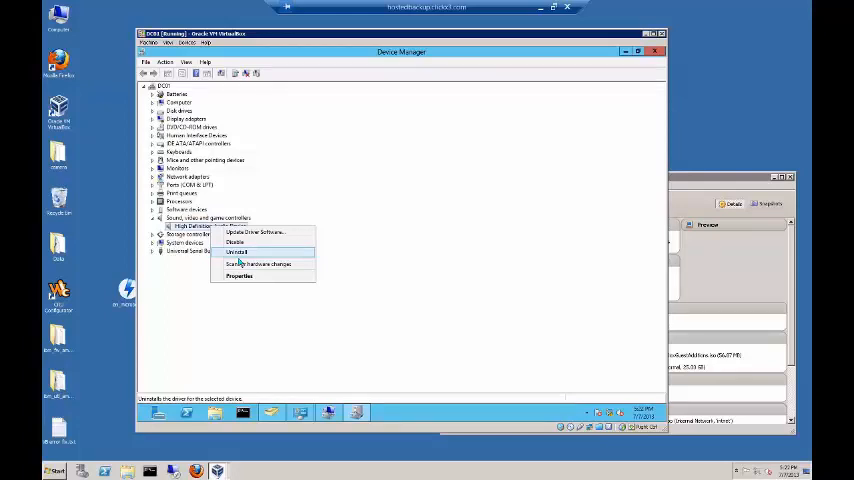
mouse_move(260, 264)
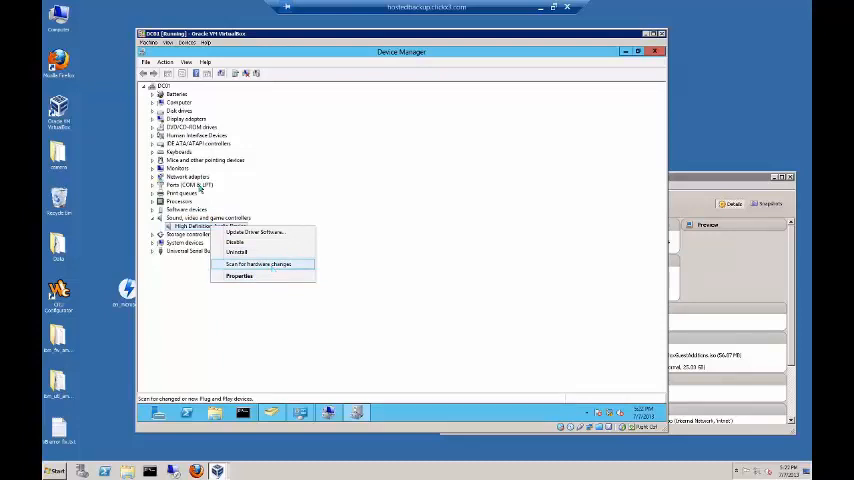
left_click(256, 264)
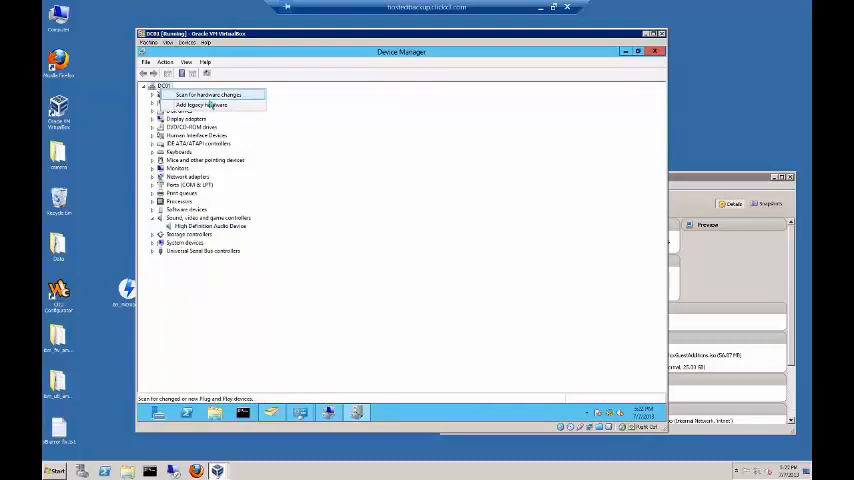
Start the Add legacy hardware wizard and move past its welcome page.
left_click(200, 104)
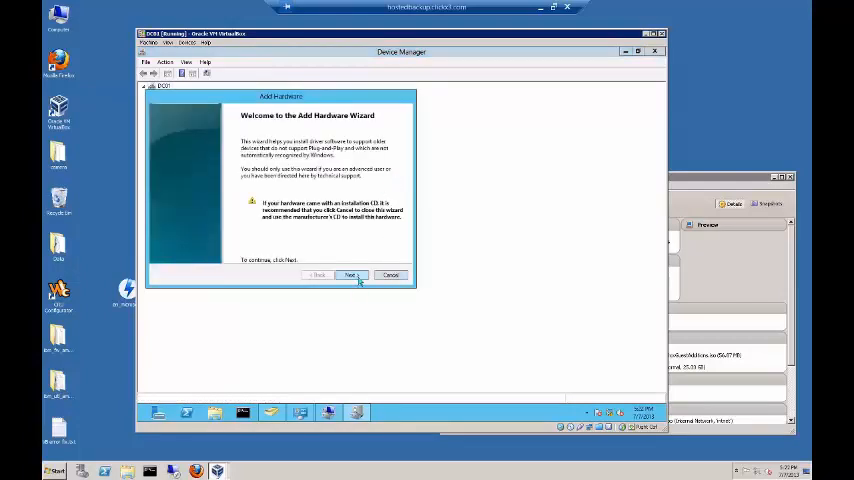
left_click(348, 276)
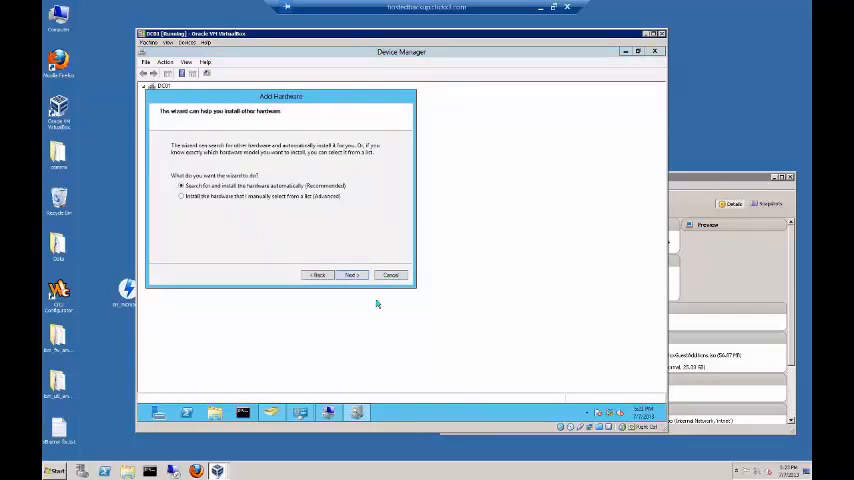
Cancel the Add Hardware wizard and list devices by connection.
left_click(390, 274)
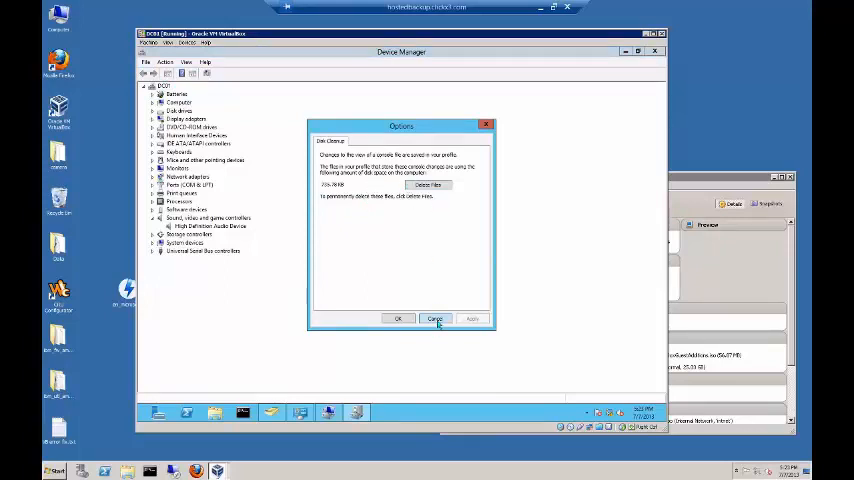
left_click(436, 318)
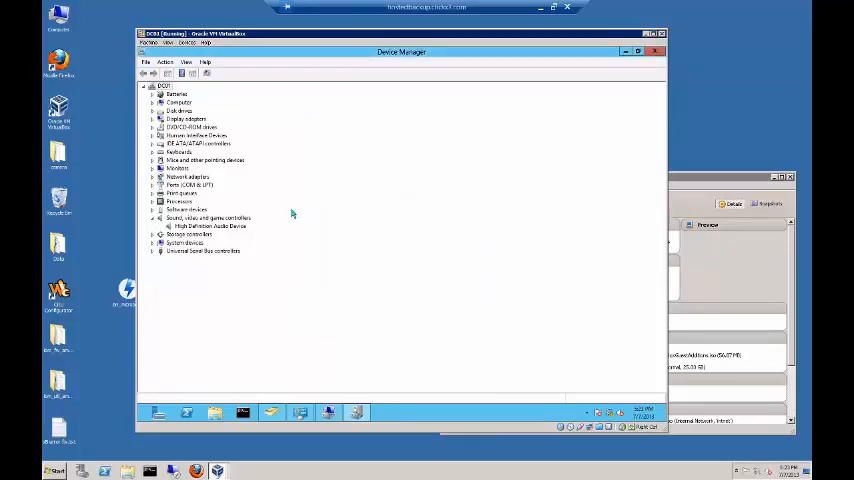
left_click(166, 62)
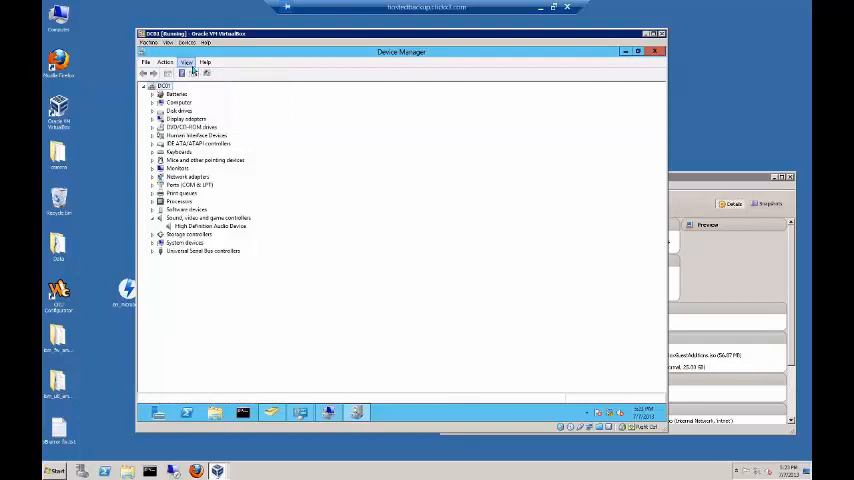
left_click(186, 62)
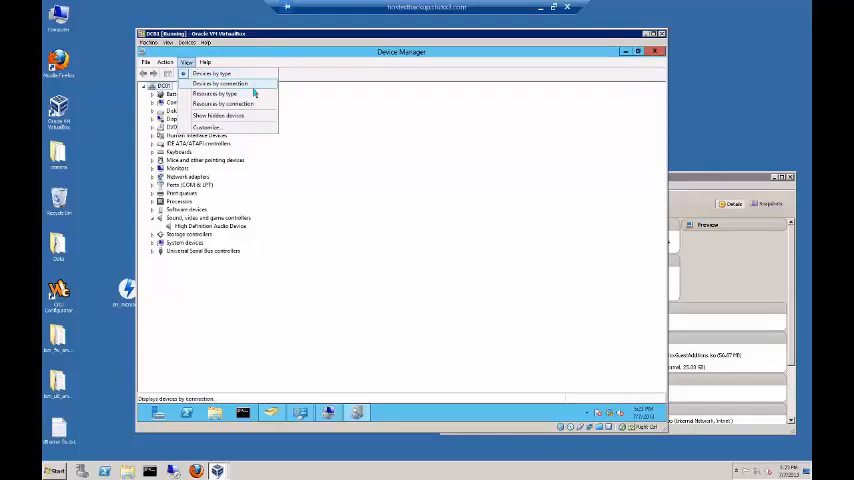
left_click(218, 90)
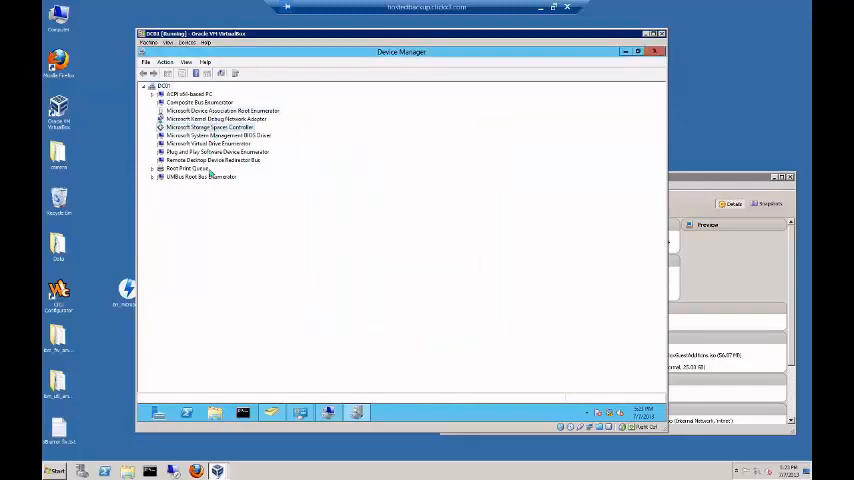
List resources by type and expand the direct memory access entries.
left_click(186, 62)
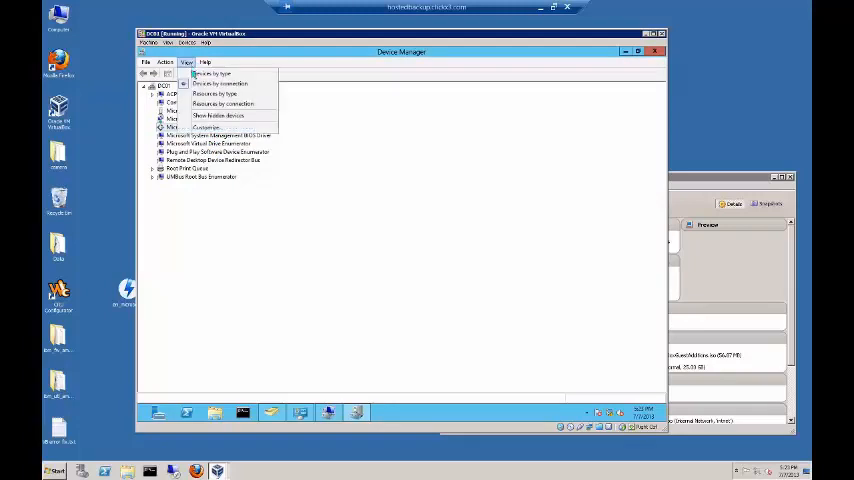
left_click(216, 84)
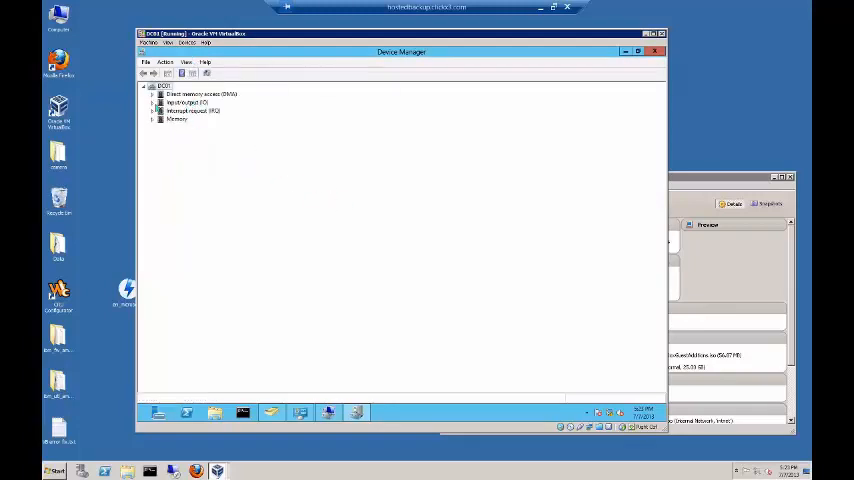
left_click(152, 94)
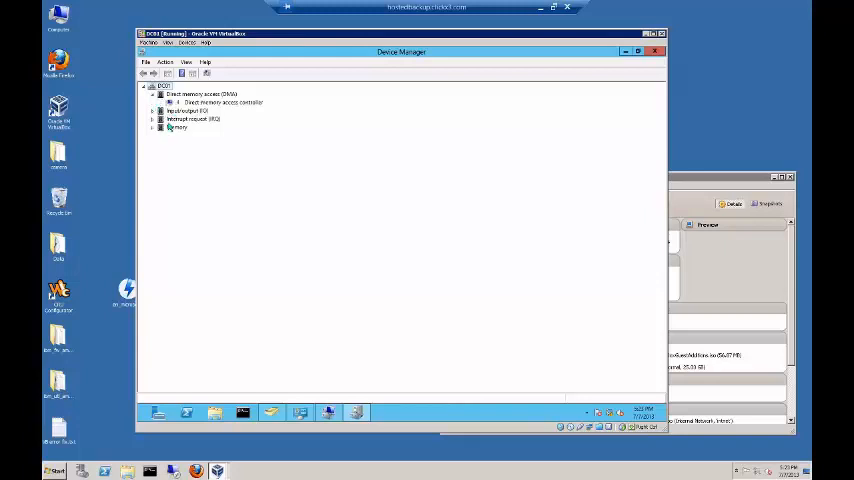
List resources by connection, inspect the graphics adapter's memory range, then return to devices by type.
left_click(186, 62)
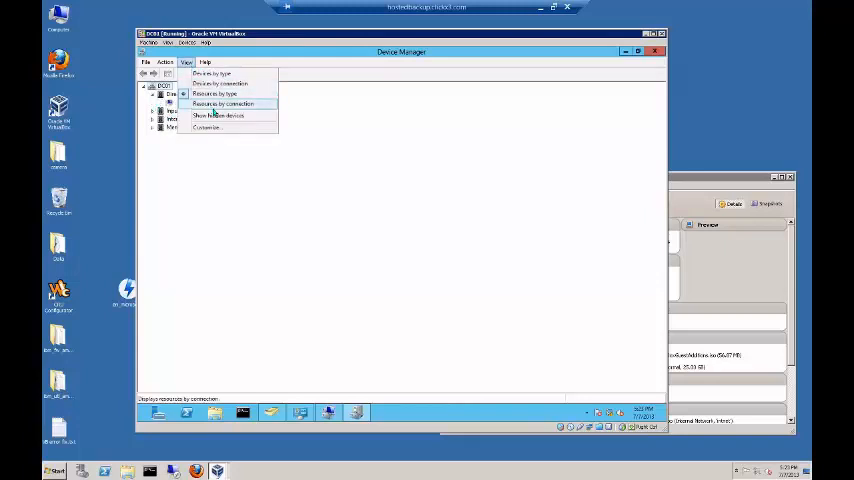
left_click(212, 104)
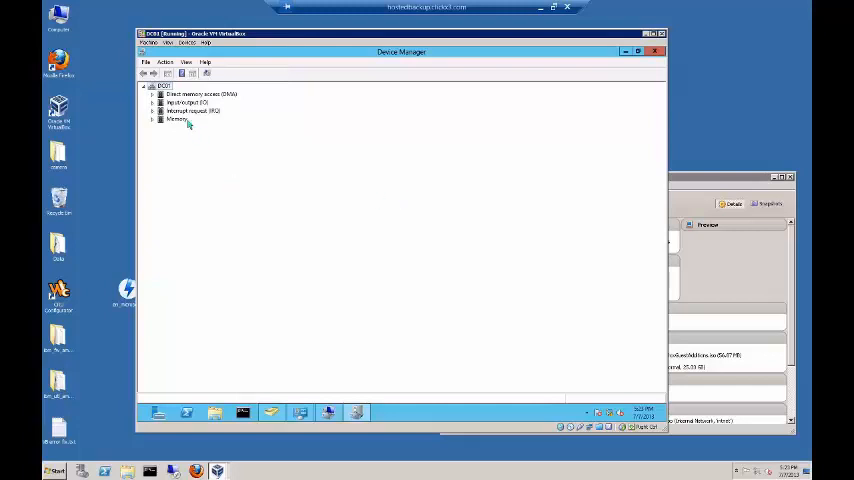
left_click(186, 62)
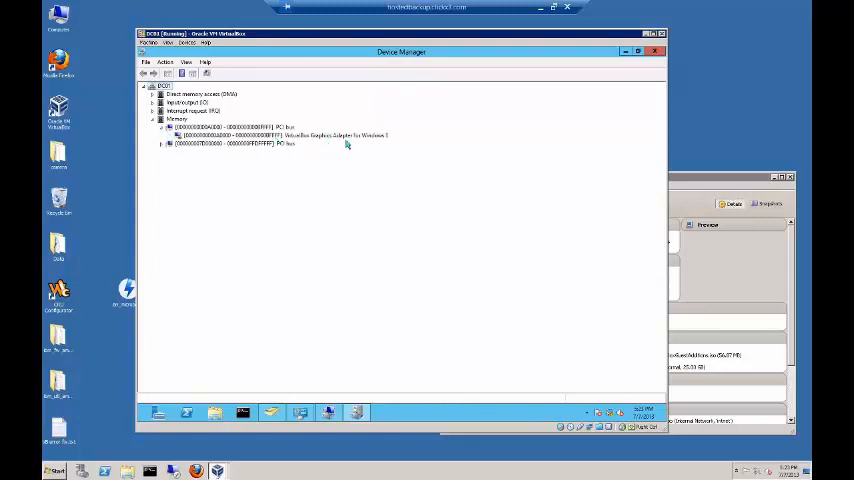
left_click(290, 136)
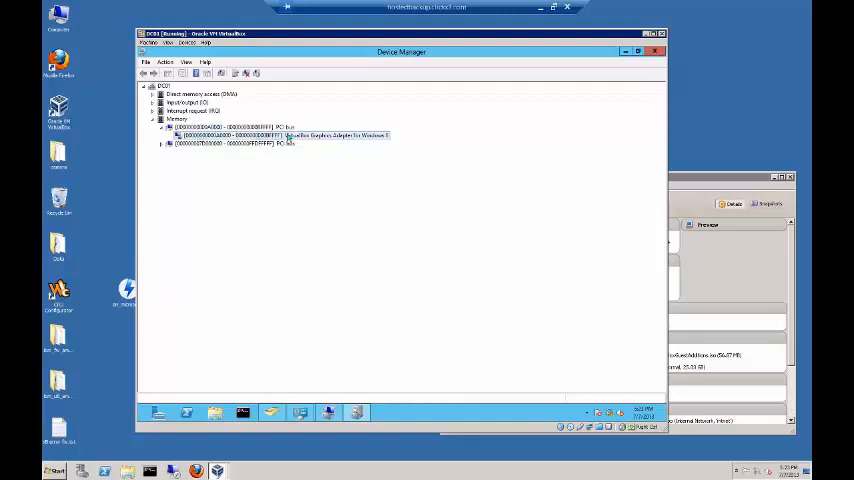
left_click(186, 60)
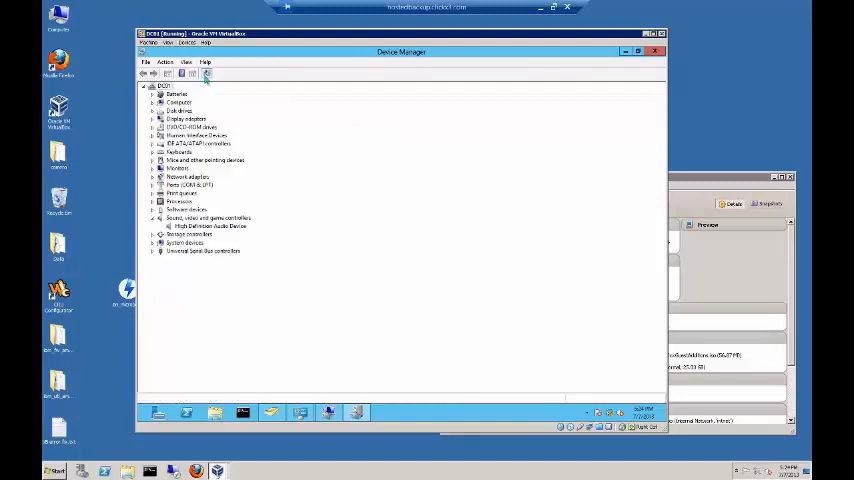
Show hidden devices and expand Ports to inspect the extra streaming and port entries.
left_click(186, 62)
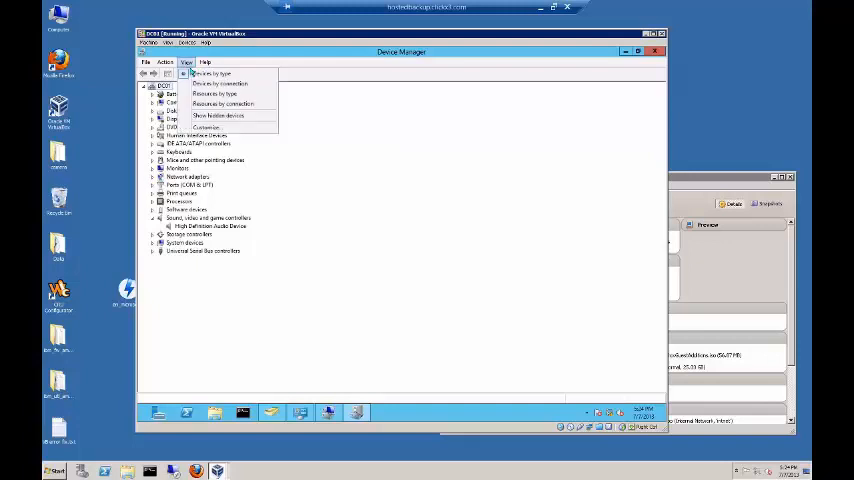
left_click(218, 116)
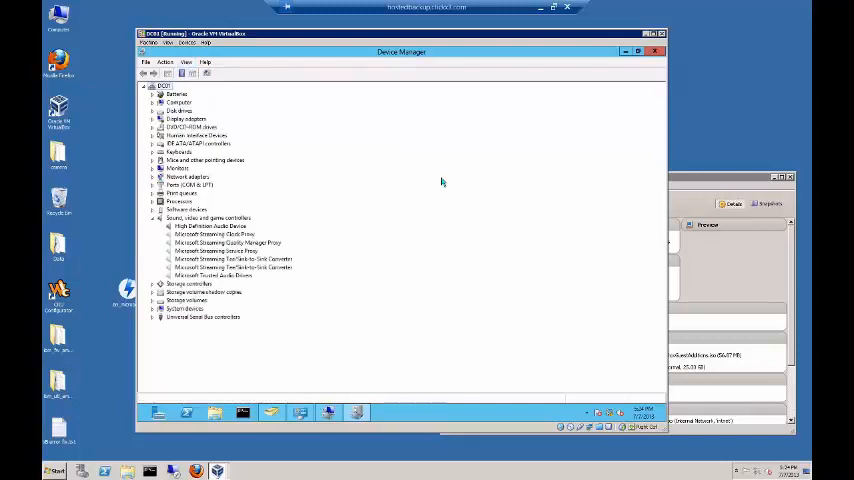
mouse_move(392, 268)
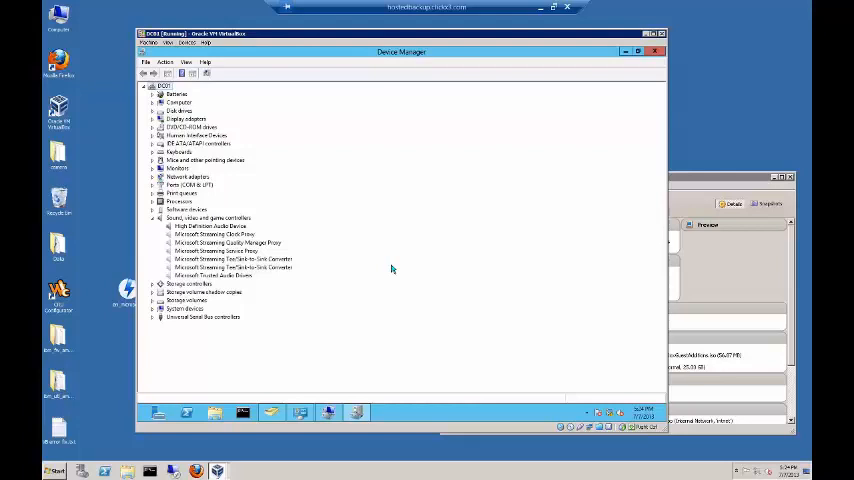
left_click(216, 232)
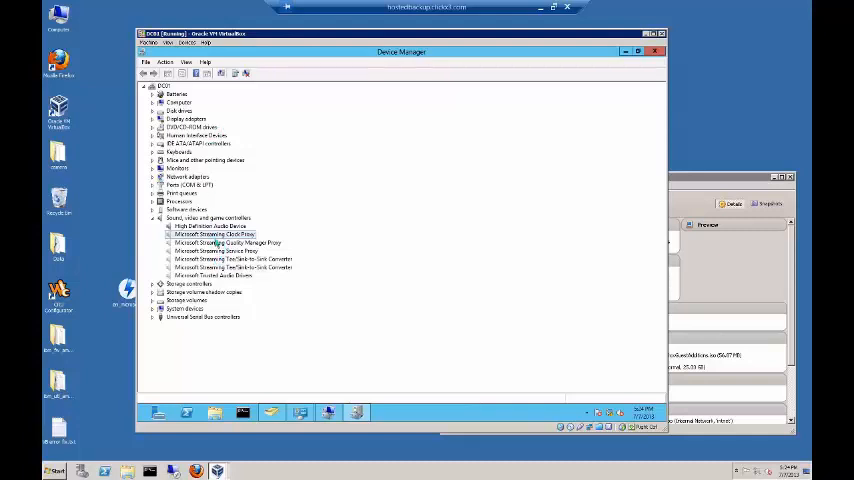
left_click(230, 268)
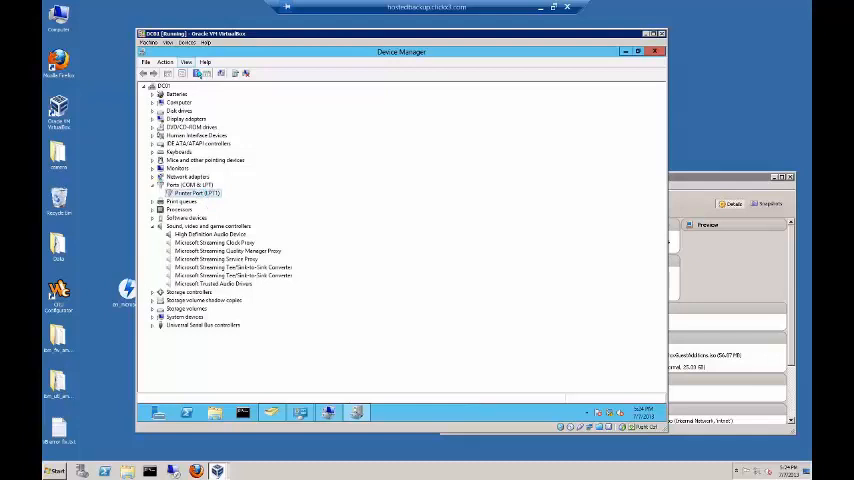
left_click(186, 62)
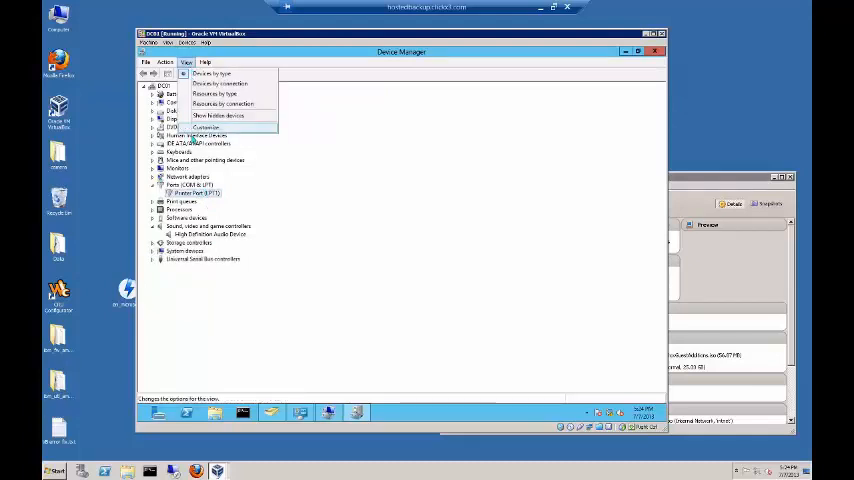
Enable the console tree and action pane in Customize View and apply it.
left_click(204, 128)
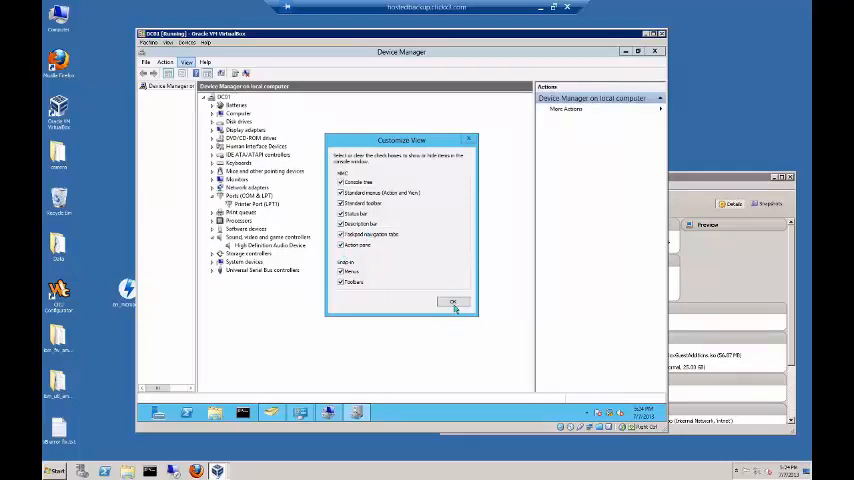
left_click(454, 302)
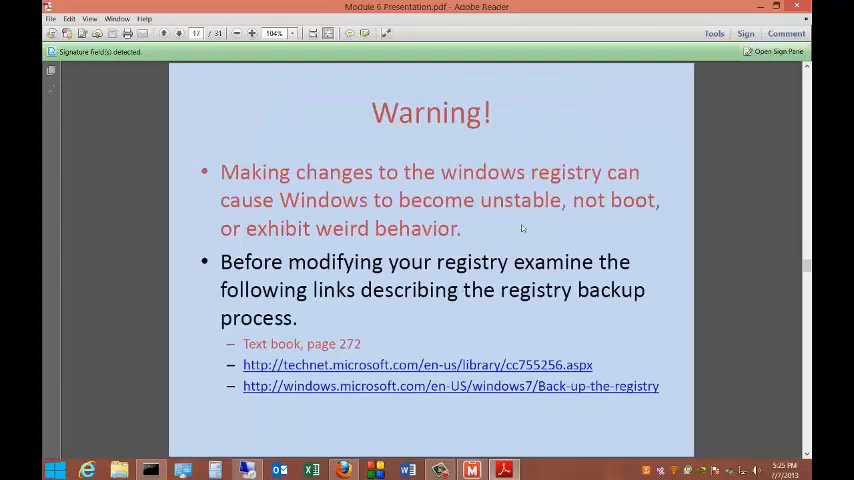
mouse_move(528, 230)
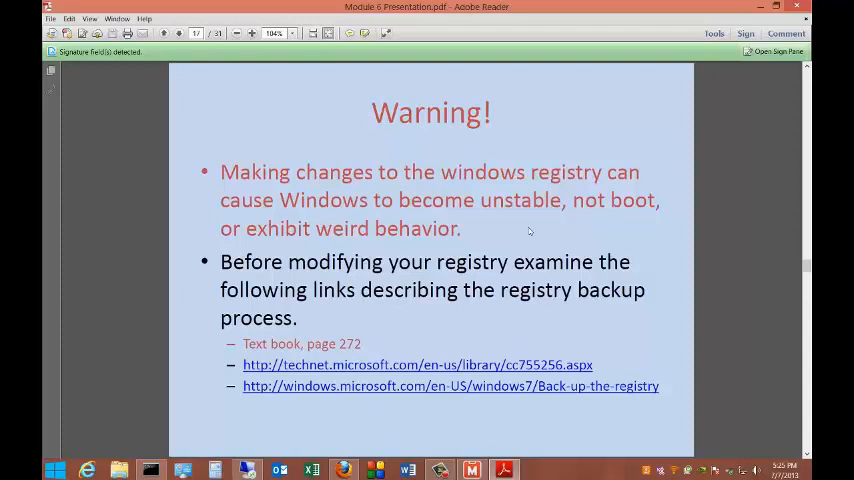
mouse_move(544, 258)
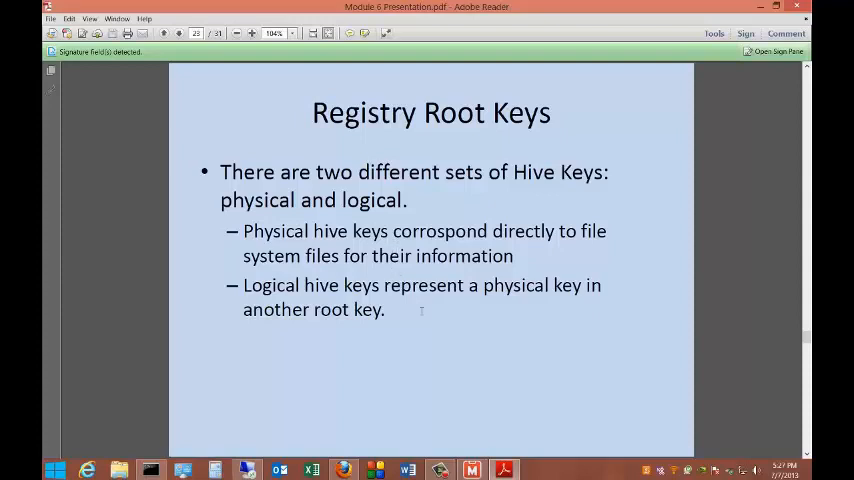
mouse_move(512, 352)
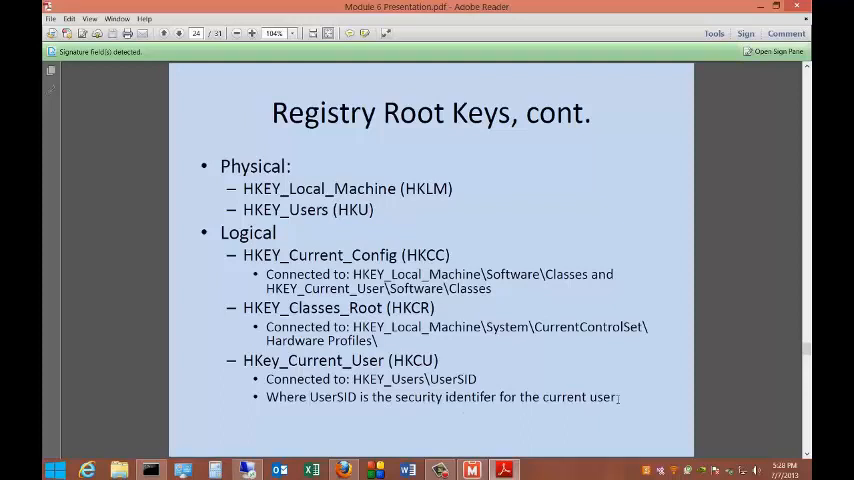
mouse_move(512, 362)
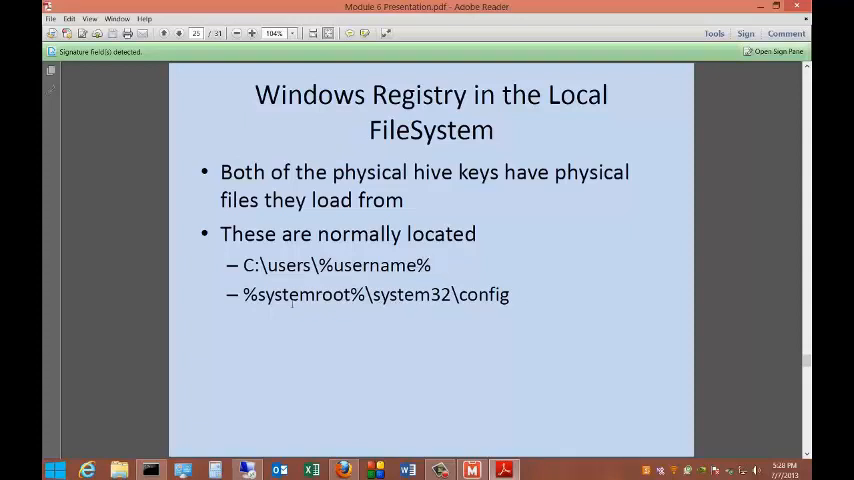
mouse_move(528, 300)
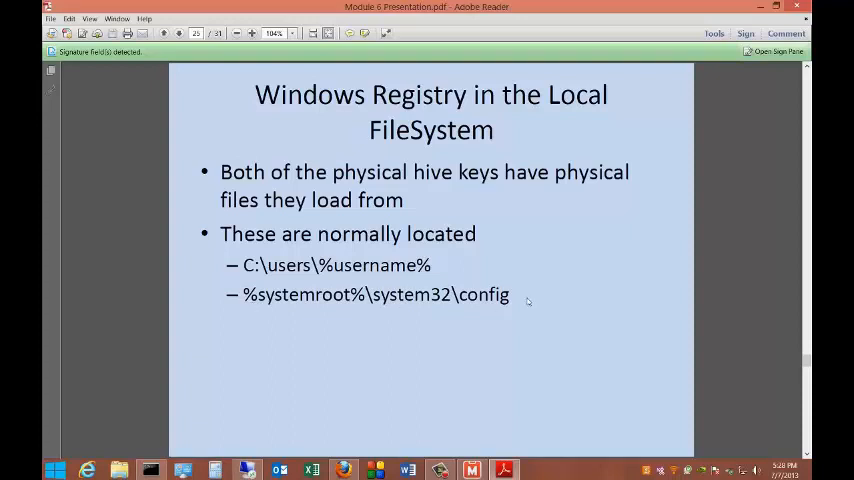
Page to the 'Windows Registry Datatypes, cont.' slide, then switch back to the VM.
key("Page_Down")
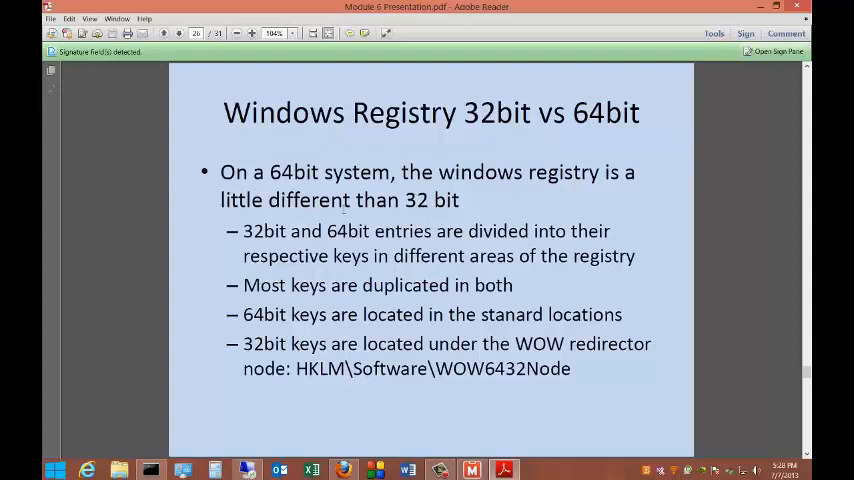
mouse_move(648, 190)
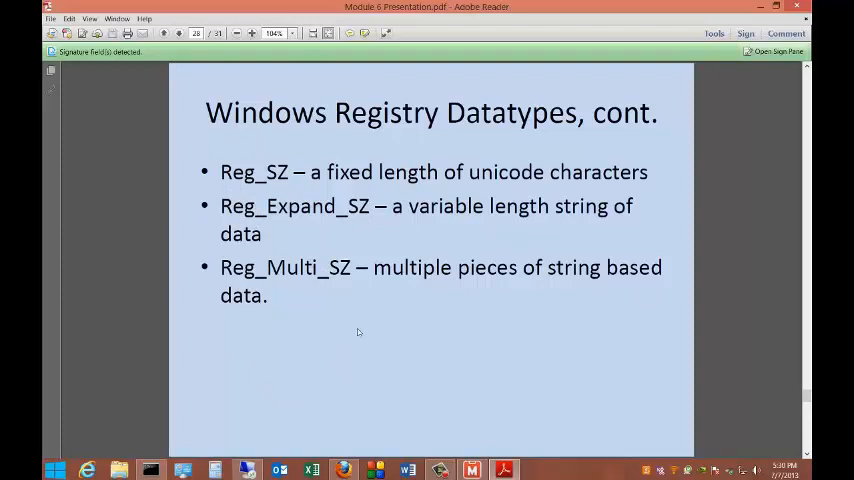
left_click(236, 32)
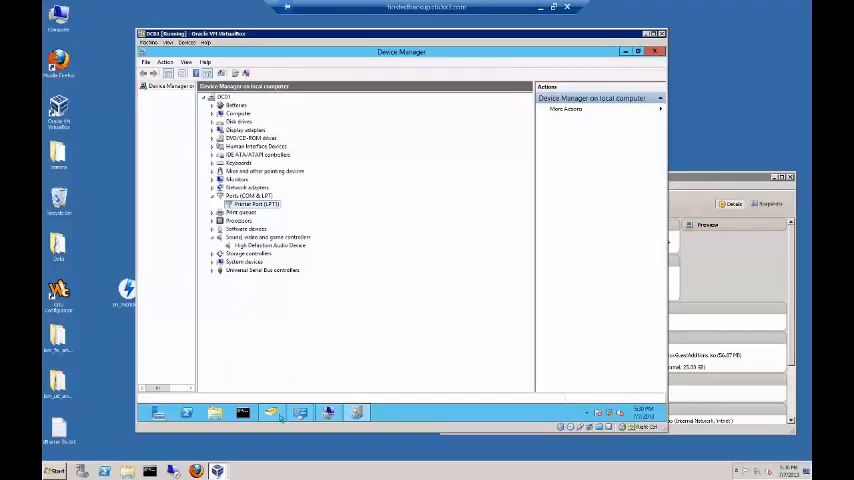
Launch regedit and browse through the root hives.
left_click(242, 412)
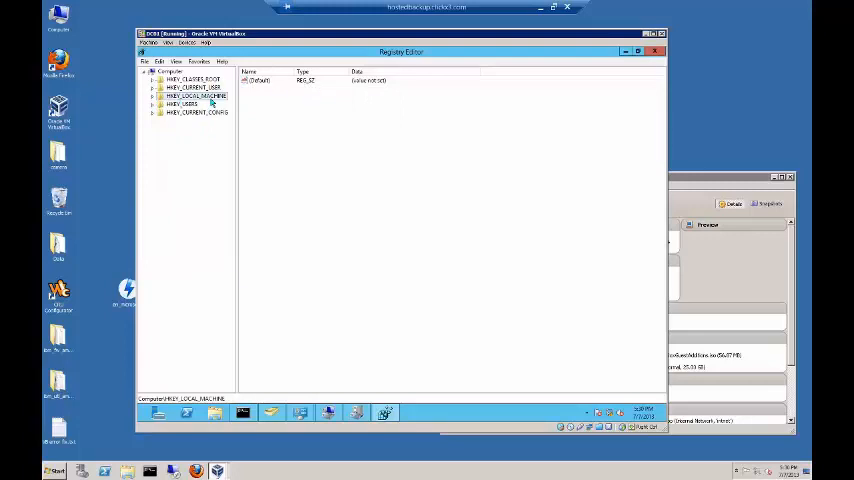
left_click(186, 104)
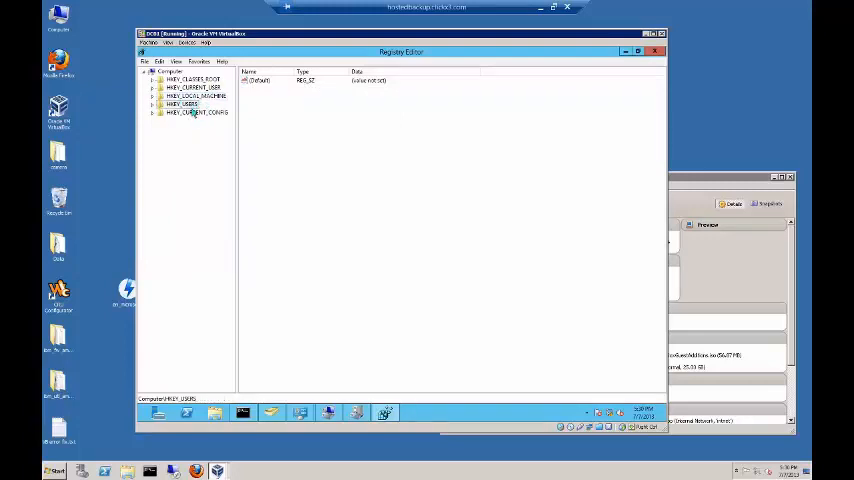
left_click(192, 88)
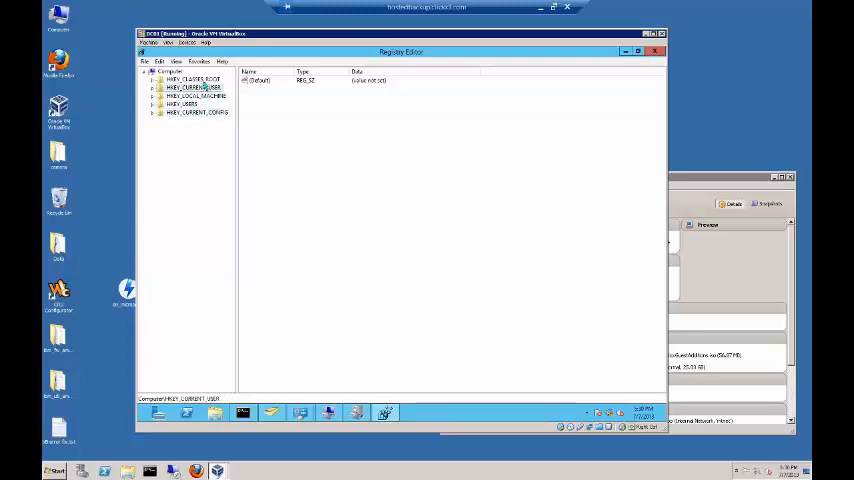
left_click(190, 80)
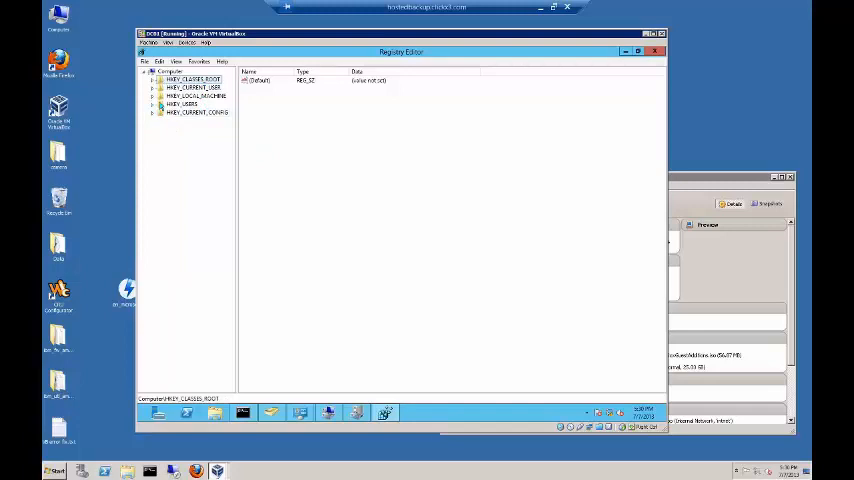
left_click(152, 96)
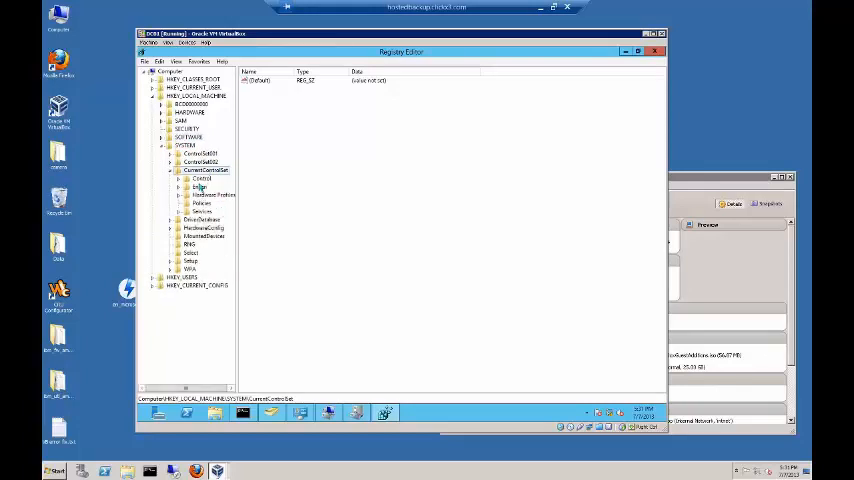
Expand HKEY_LOCAL_MACHINE\SYSTEM and select subkeys under CurrentControlSet.
left_click(202, 212)
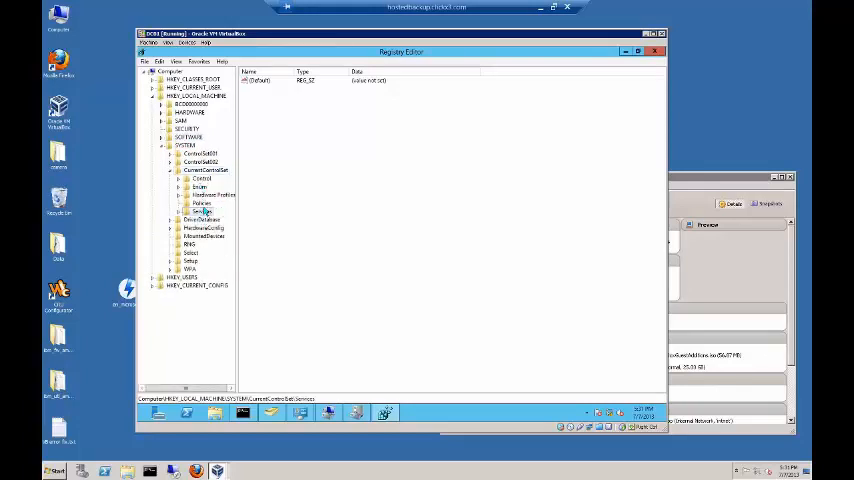
left_click(200, 188)
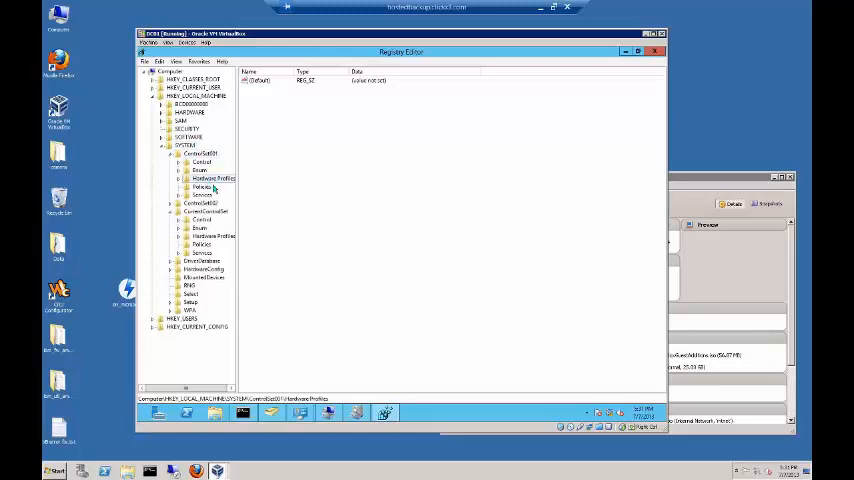
Export ControlSet001\Hardware Profiles to a .reg file and leave Registry Editor.
right_click(212, 178)
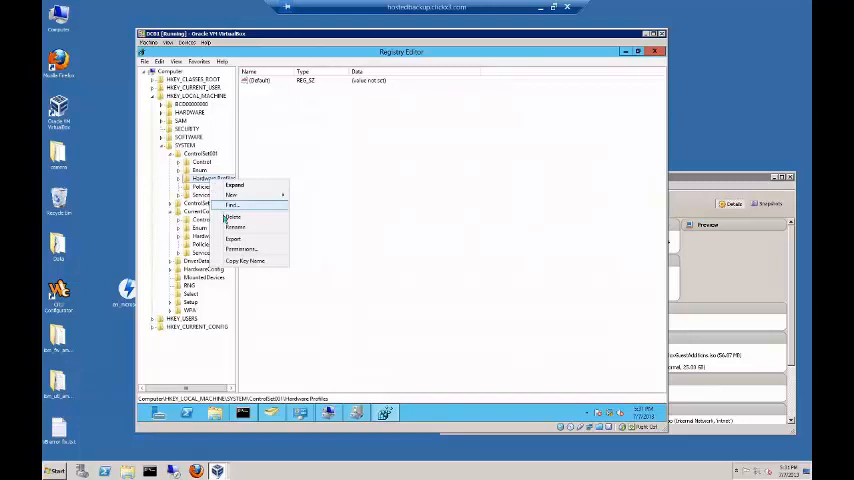
left_click(236, 240)
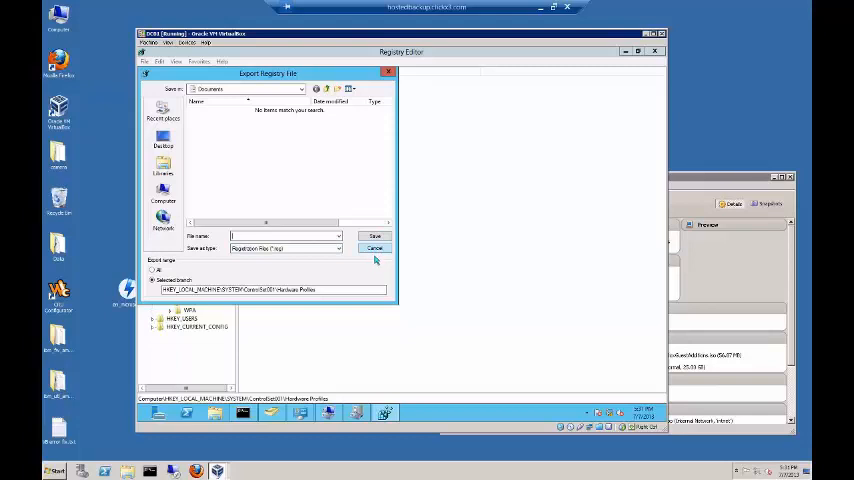
left_click(376, 248)
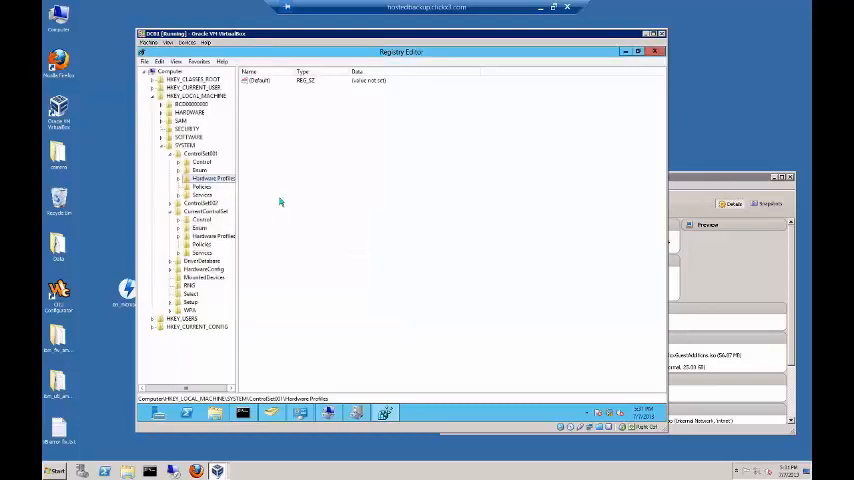
mouse_move(486, 146)
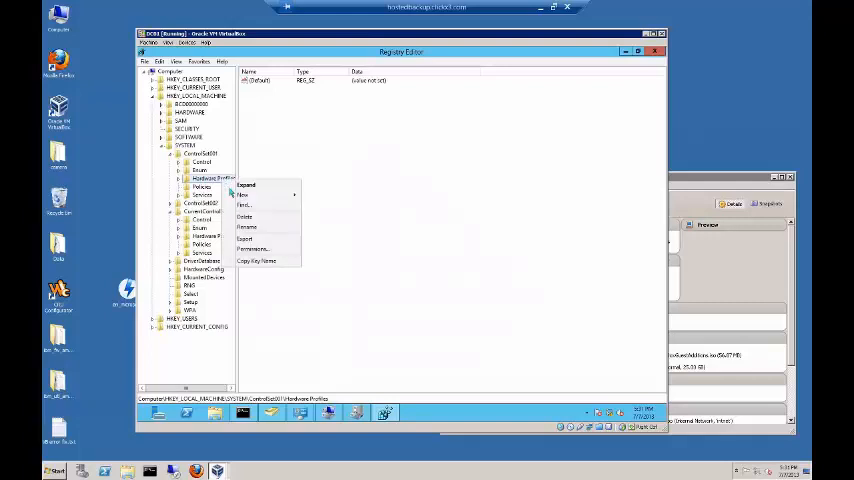
left_click(246, 238)
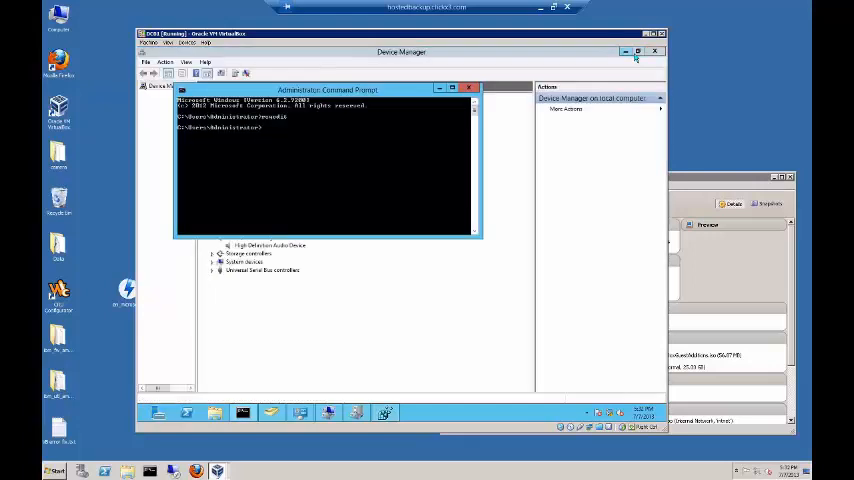
Open the exported .reg file from the desktop and decline merging it into the registry.
left_click(468, 88)
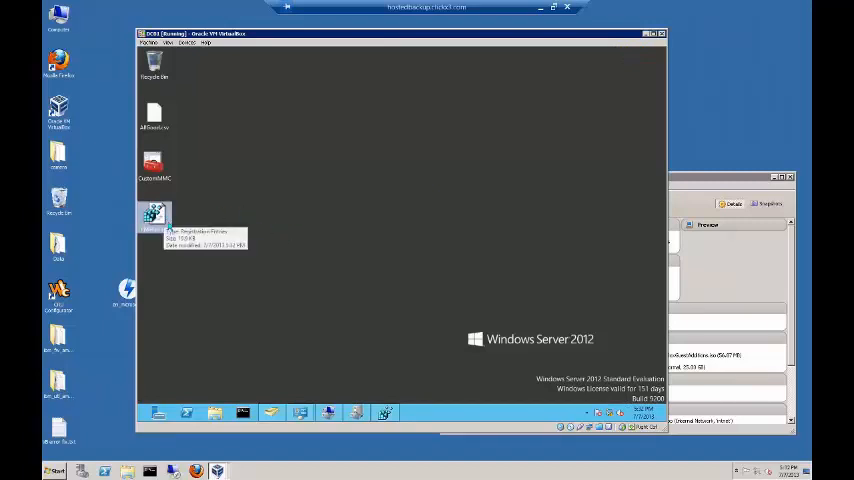
double_click(154, 212)
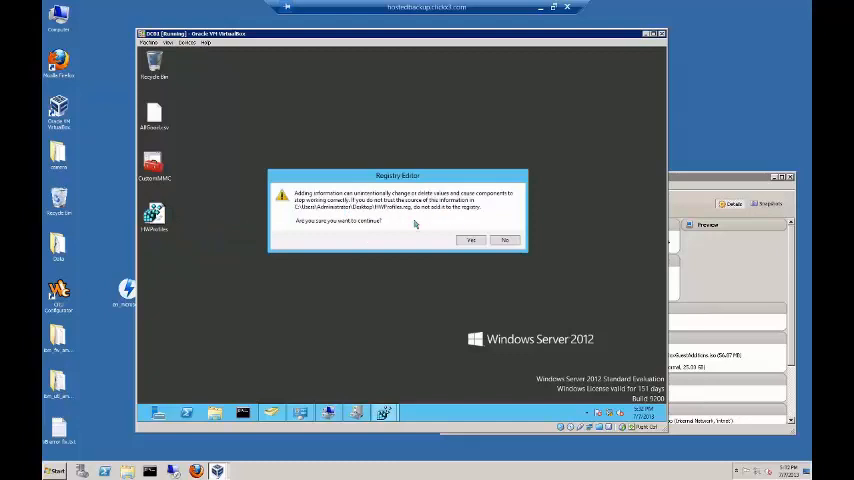
left_click(470, 240)
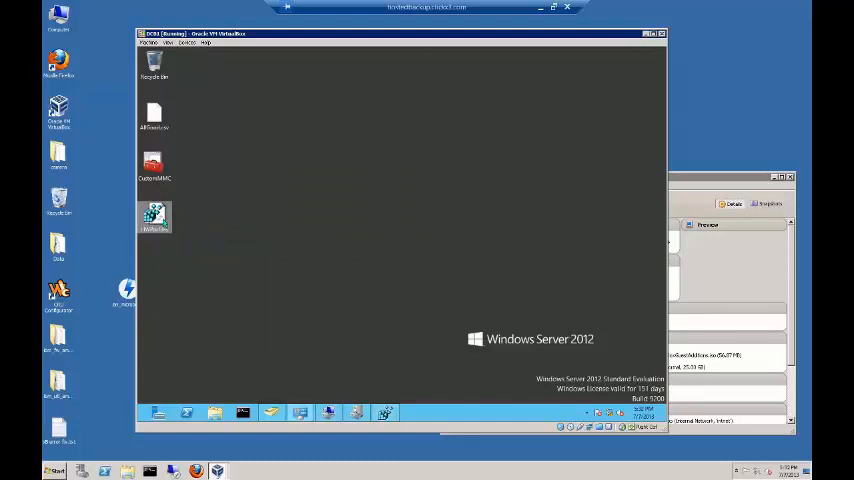
Read the Hardware Profiles keys and values in Notepad, then return to Registry Editor.
double_click(154, 216)
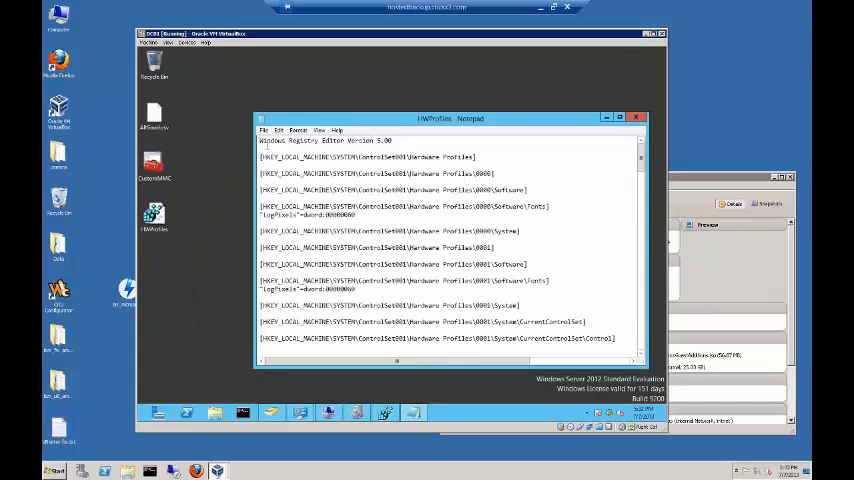
left_click(280, 130)
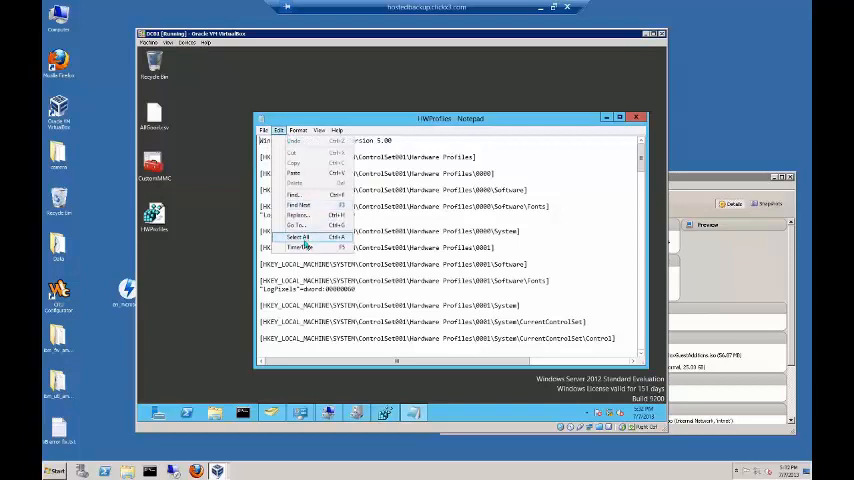
left_click(300, 236)
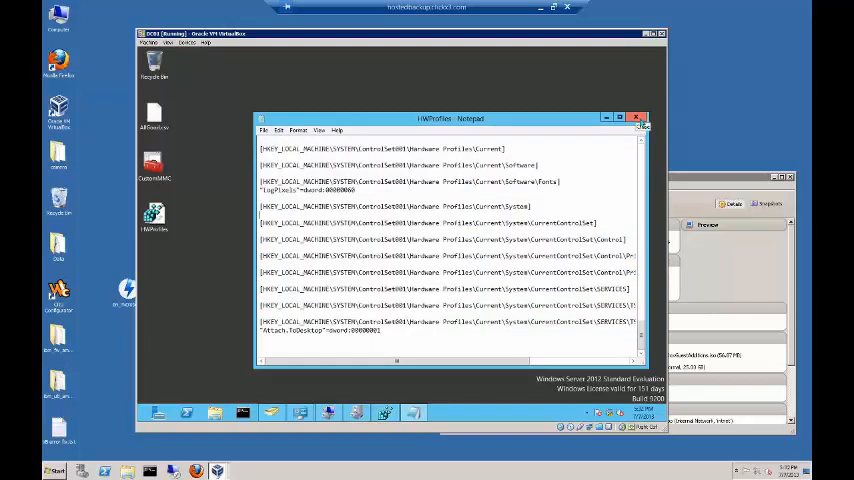
left_click(636, 116)
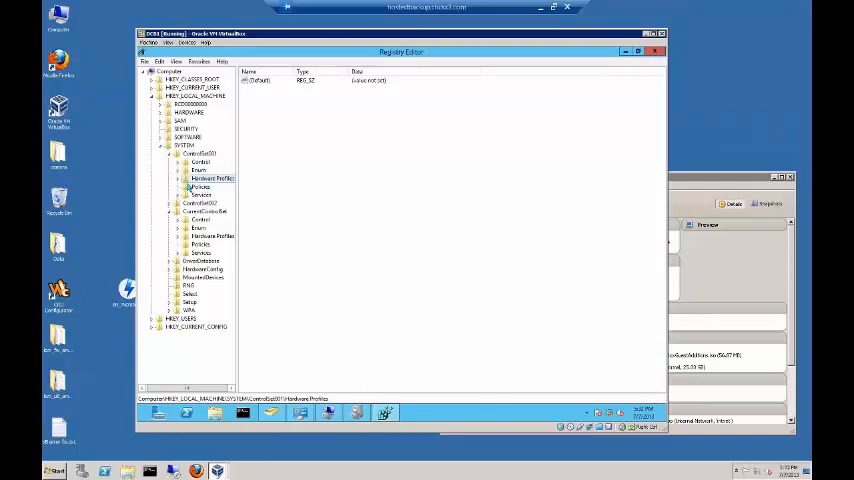
Inspect a value under ControlSet001 > Control, then bring up Edit > Find and cancel it unused.
left_click(176, 178)
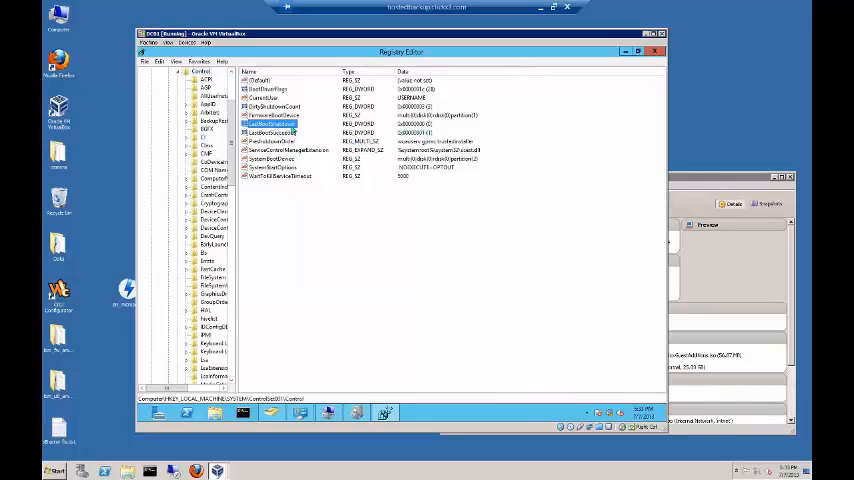
double_click(270, 124)
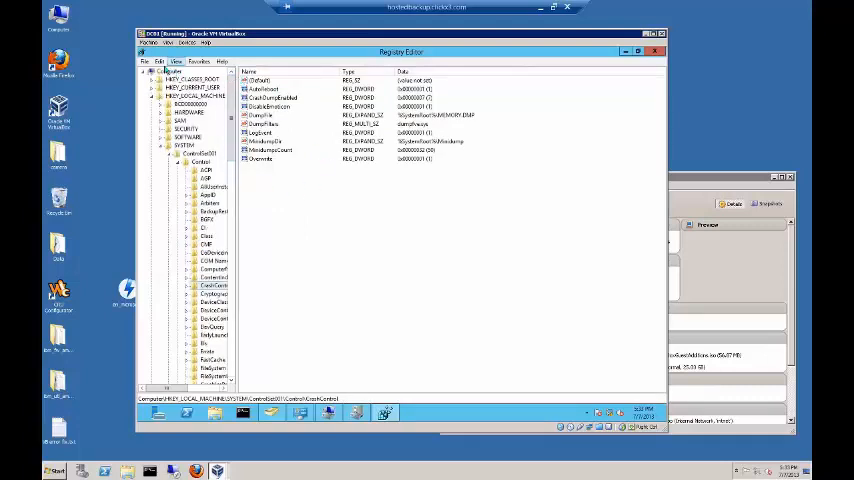
left_click(160, 60)
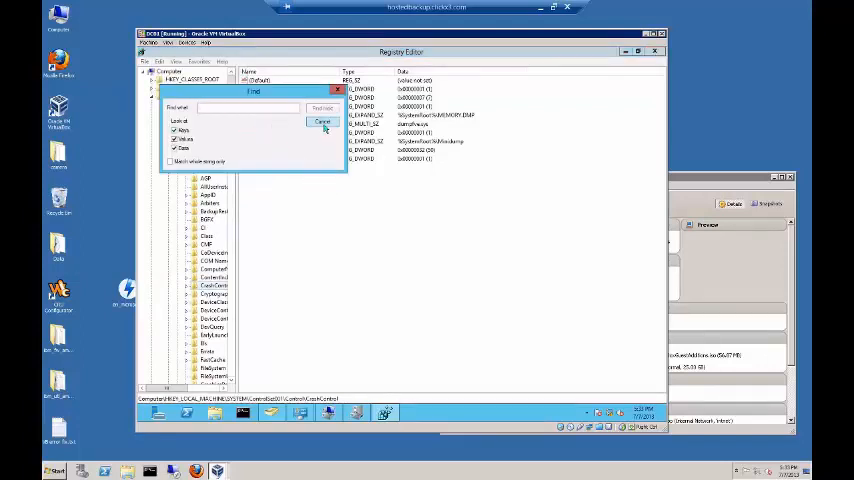
left_click(322, 120)
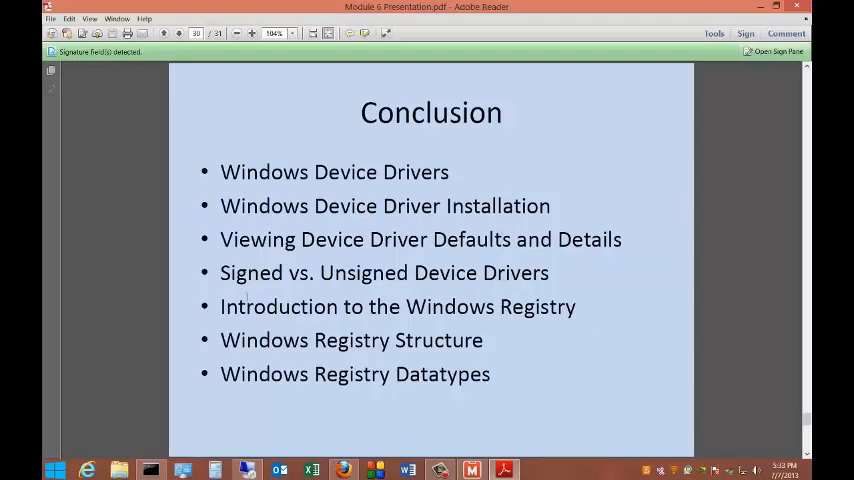
mouse_move(572, 340)
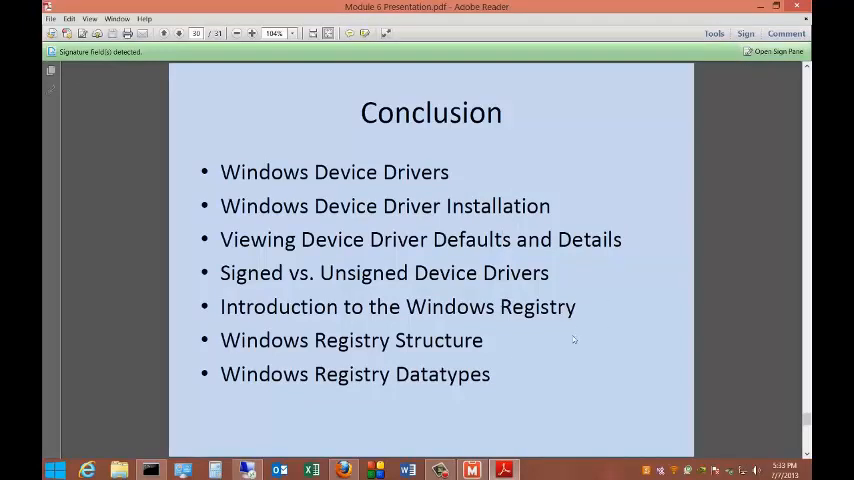
mouse_move(522, 358)
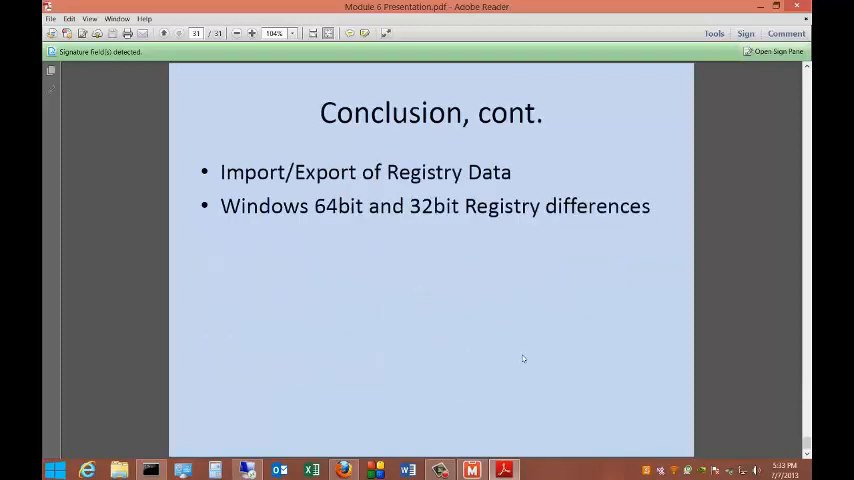
mouse_move(372, 184)
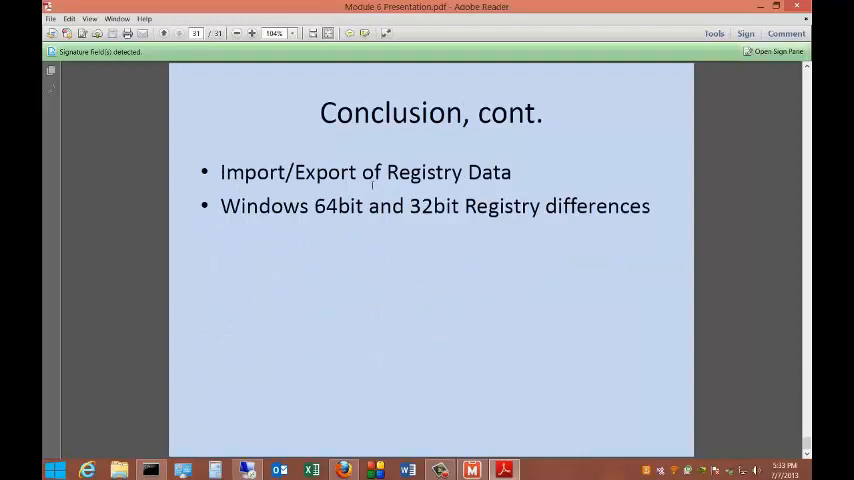